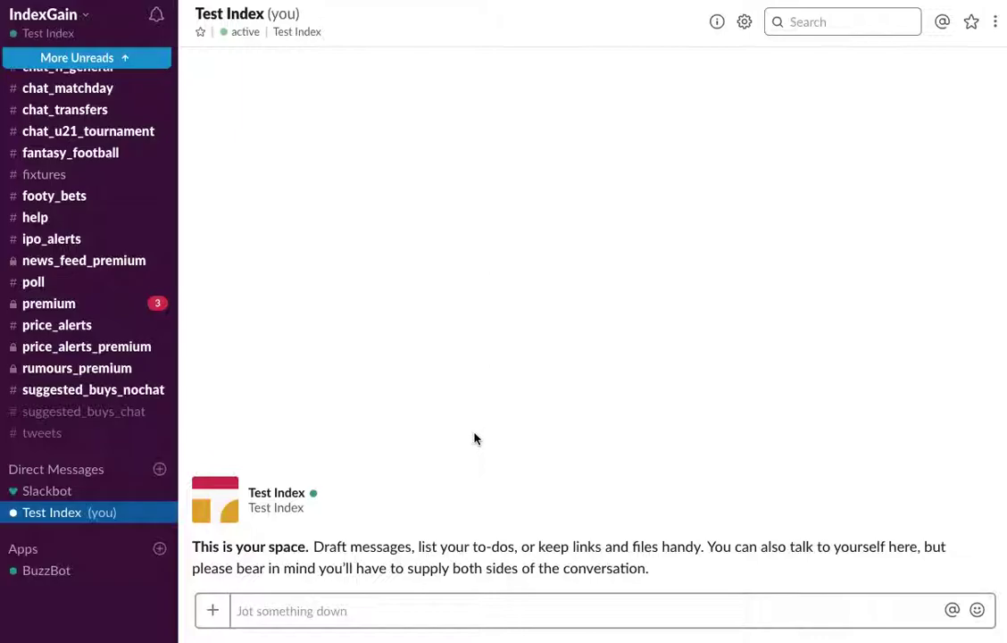
pyautogui.moveTo(475, 442)
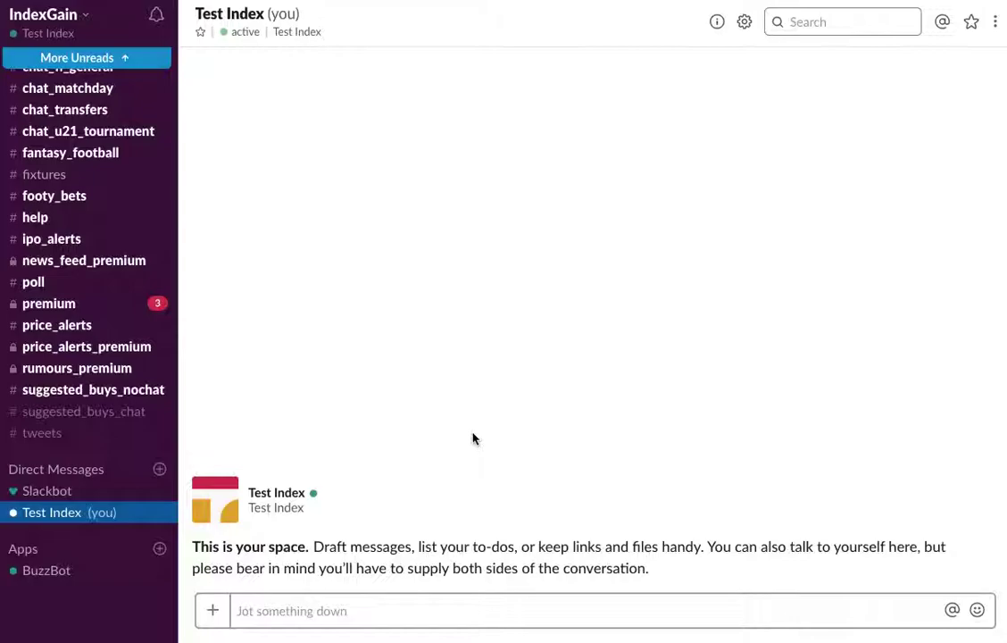
pyautogui.moveTo(466, 439)
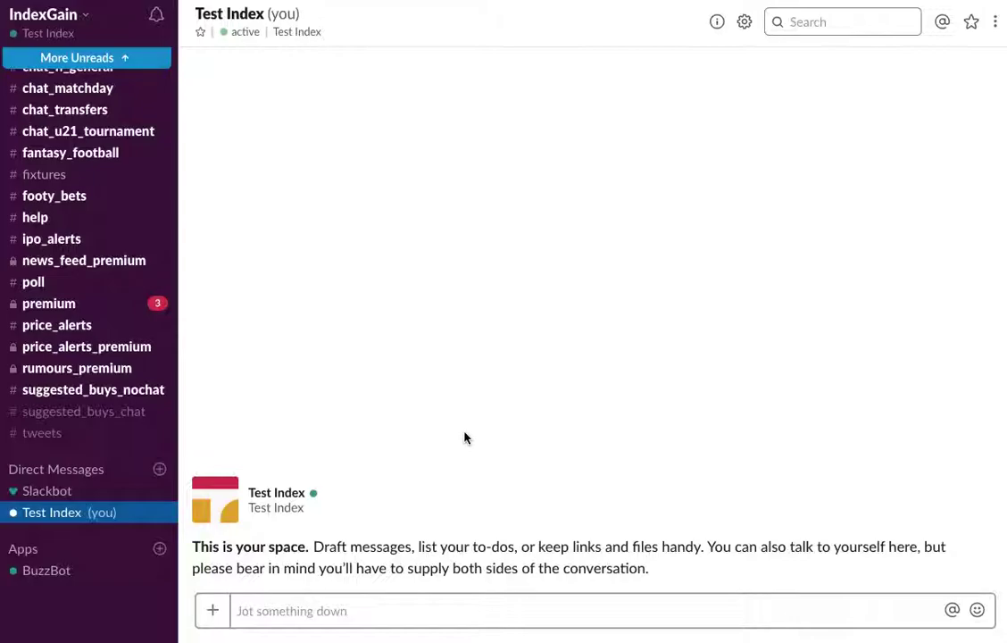
pyautogui.moveTo(464, 443)
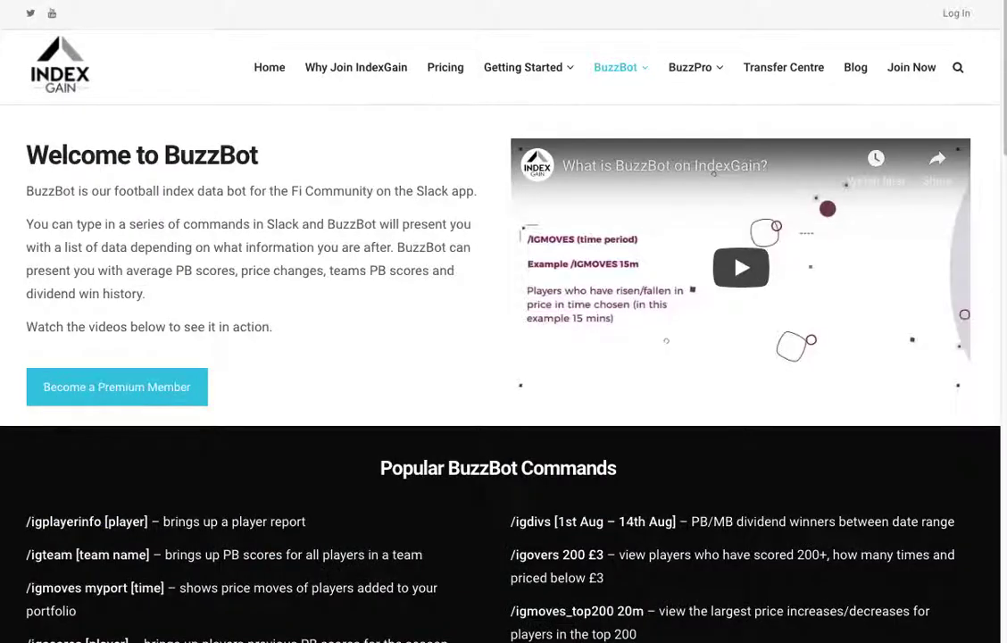
# Step: Browse the BuzzBot guide menu and the full Popular Commands & Screenshots list on IndexGain
pyautogui.click(617, 67)
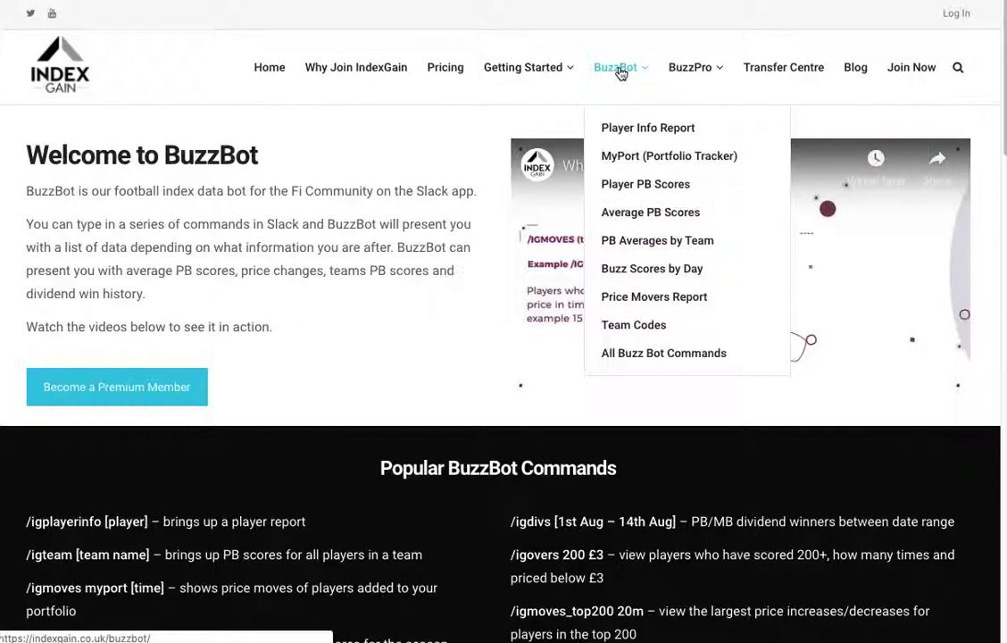
pyautogui.moveTo(633, 134)
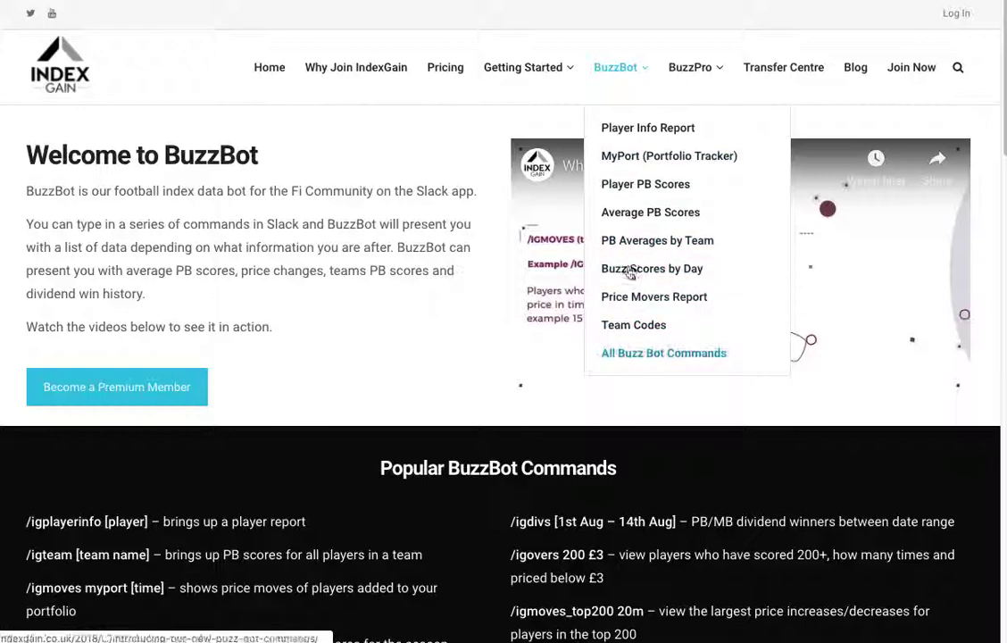
pyautogui.moveTo(639, 274)
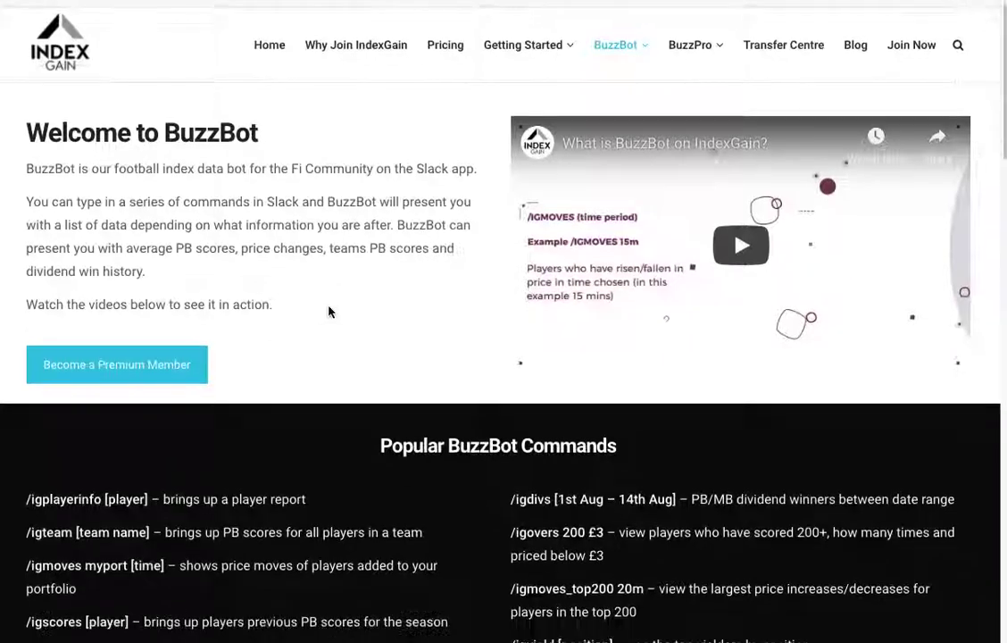
pyautogui.scroll(-3)
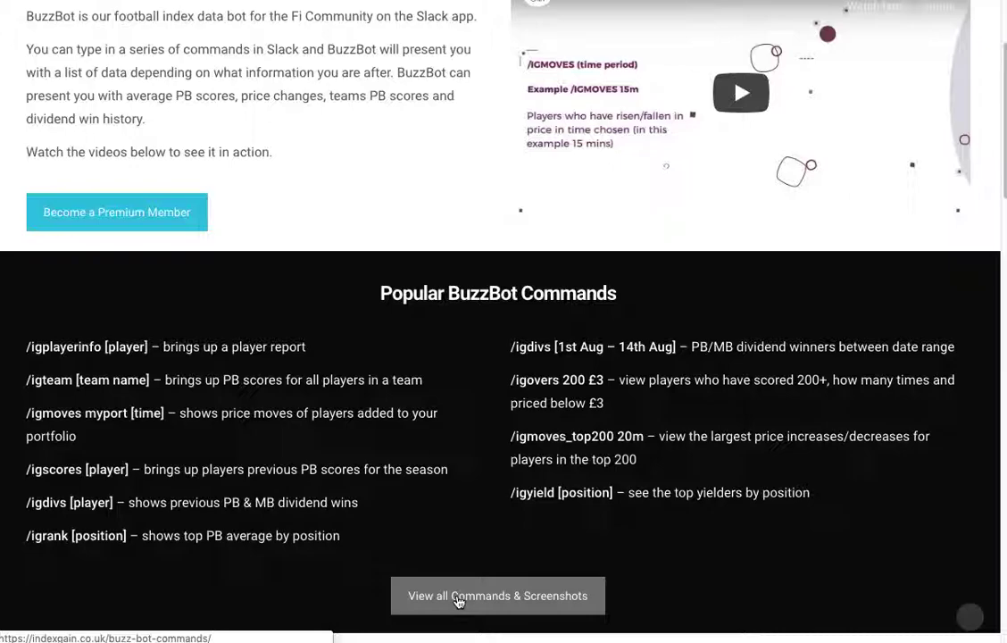
pyautogui.moveTo(416, 550)
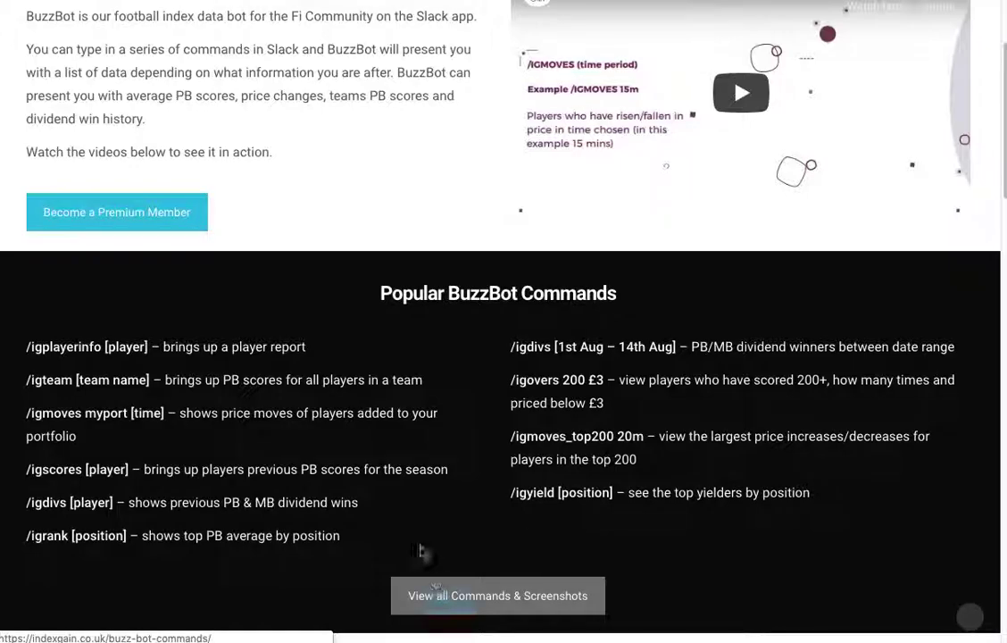
pyautogui.click(496, 596)
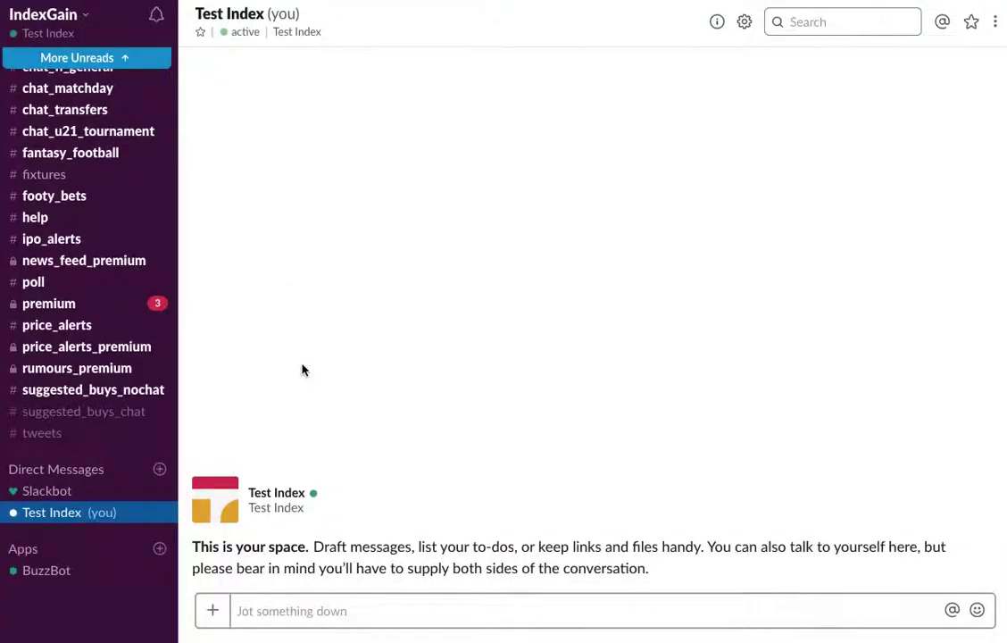
pyautogui.moveTo(343, 364)
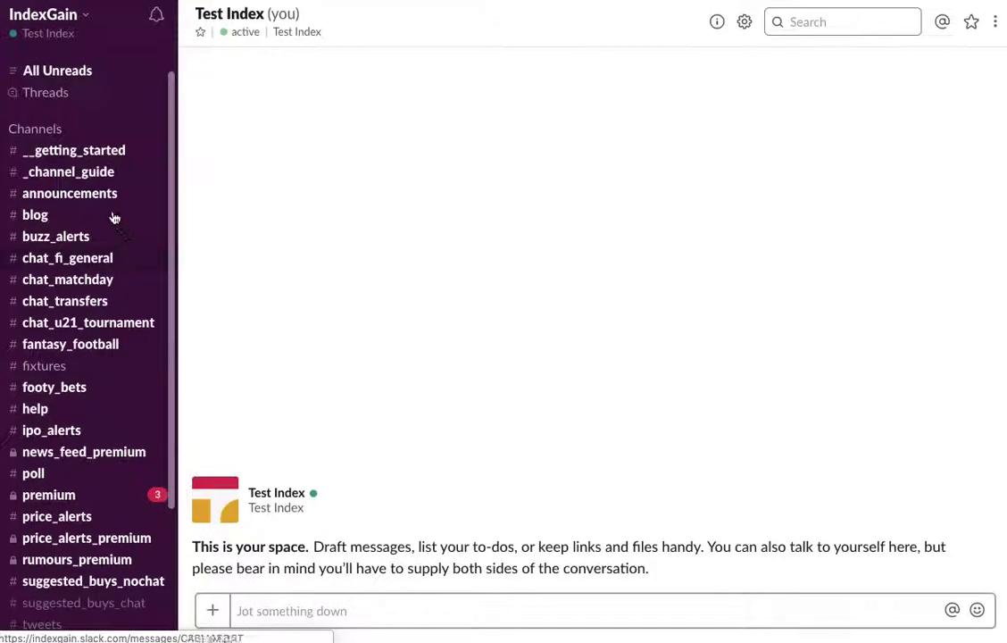
pyautogui.moveTo(57, 329)
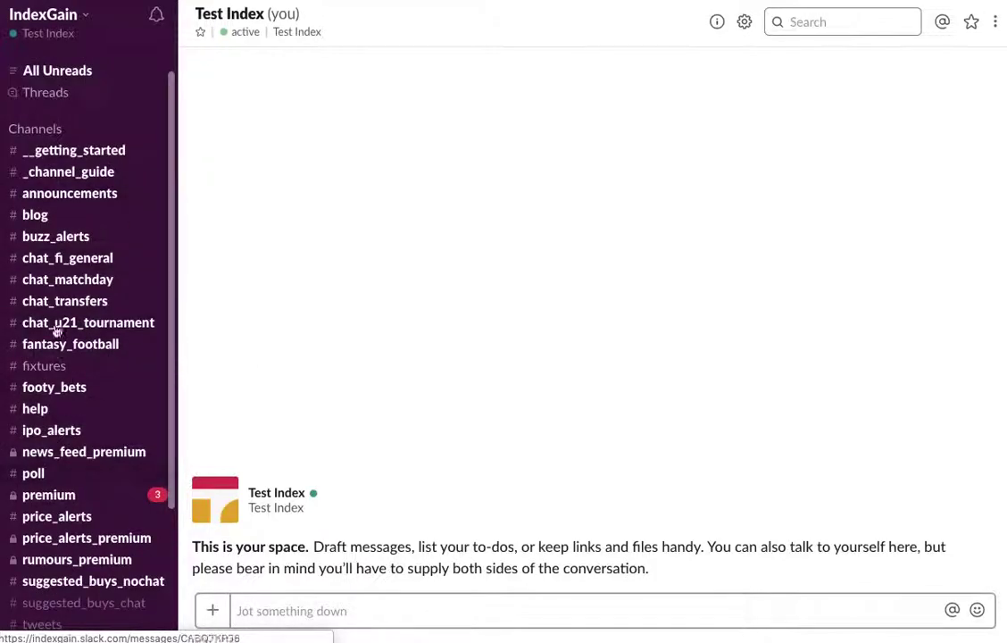
pyautogui.moveTo(50, 425)
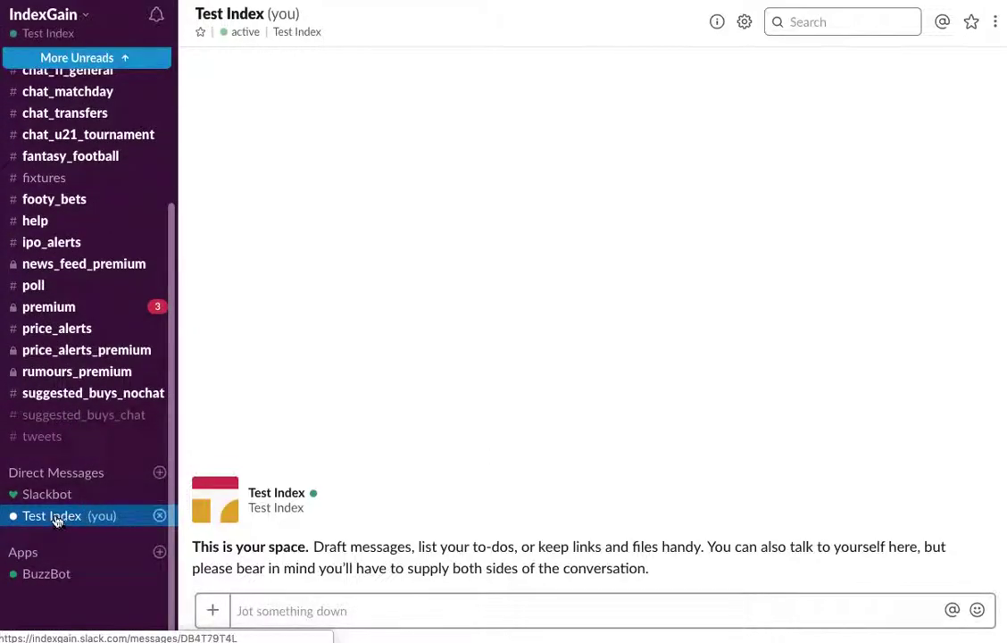
pyautogui.moveTo(86, 517)
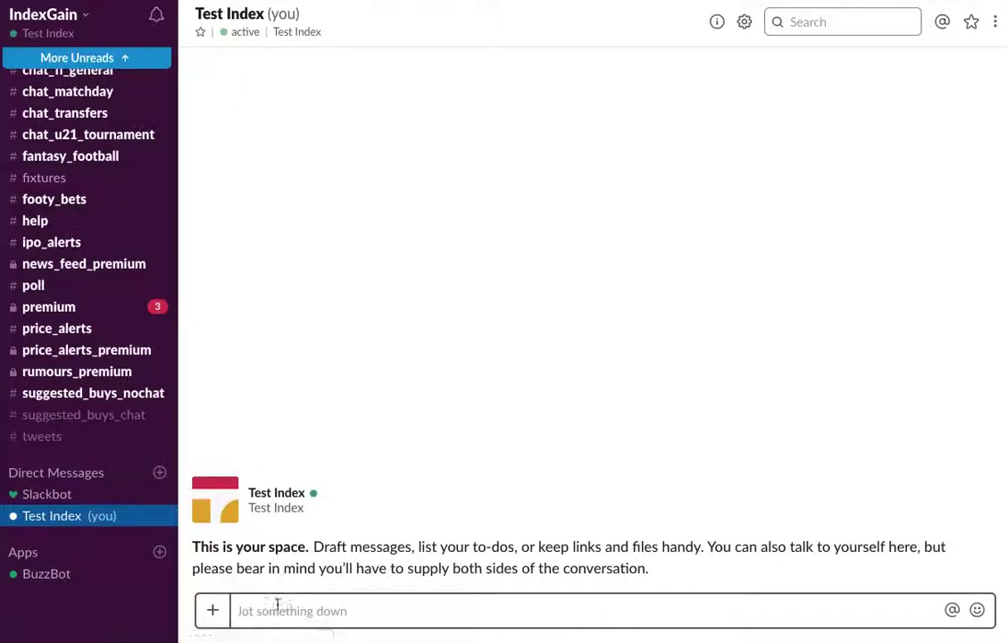
pyautogui.moveTo(75, 285)
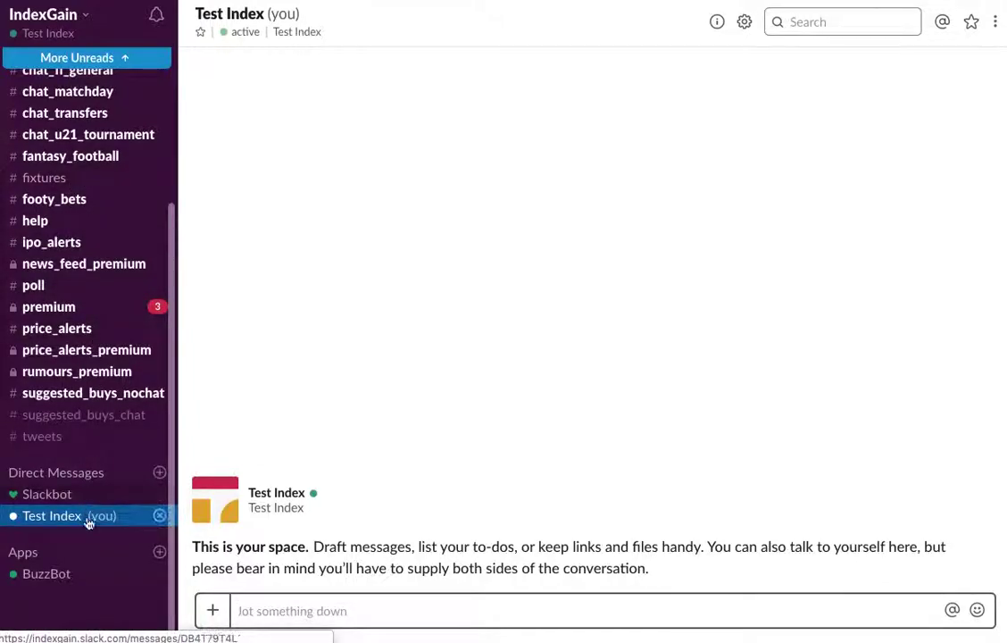
pyautogui.click(292, 610)
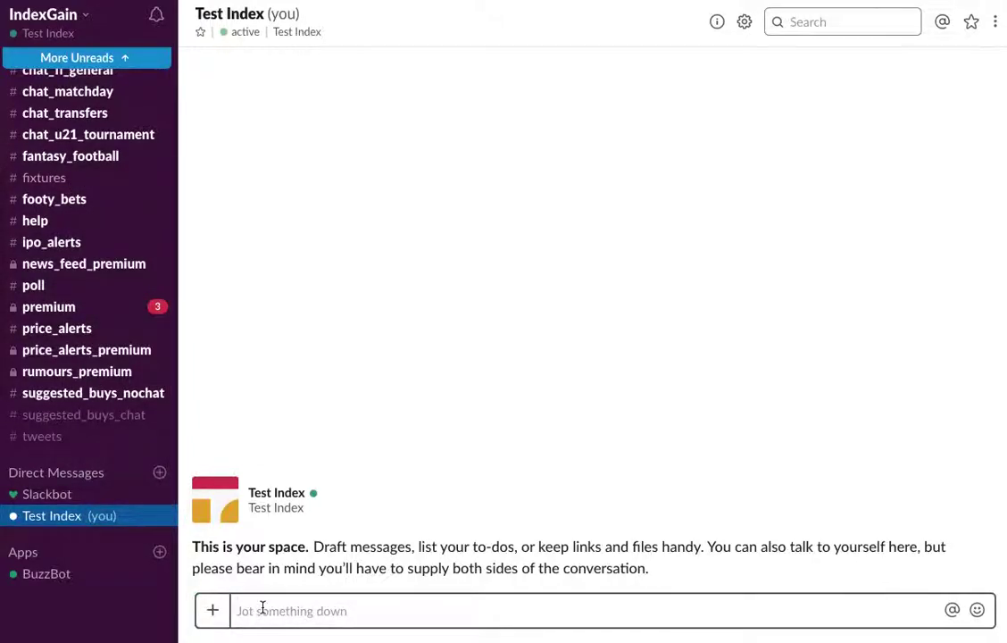
# Step: Run /igplayerinfo sand so BuzzBot posts Jadon Sancho's price, ranks and stats
pyautogui.write('/')
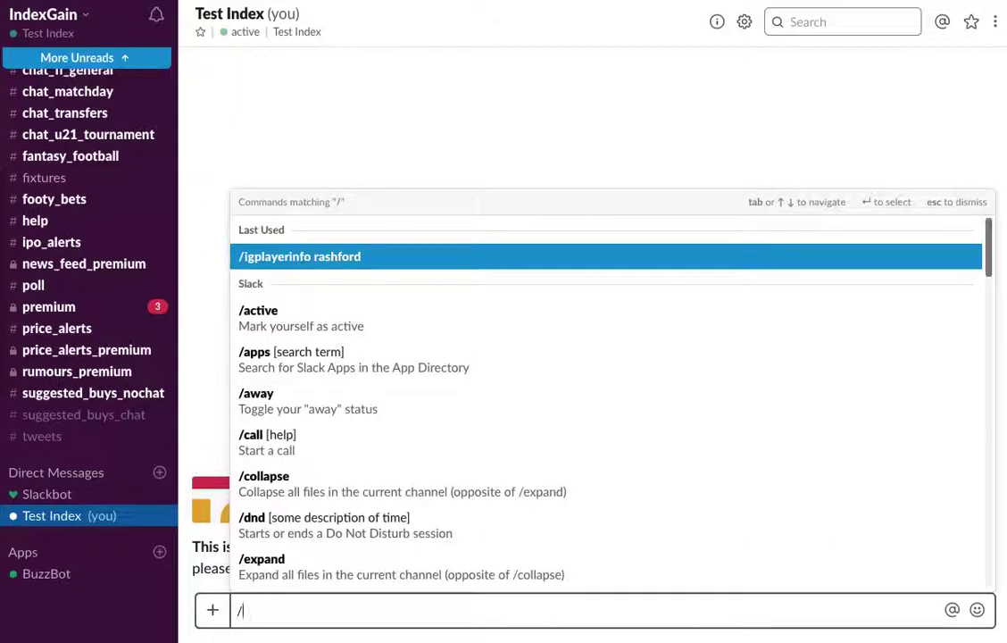
pyautogui.write('igplayerinfo')
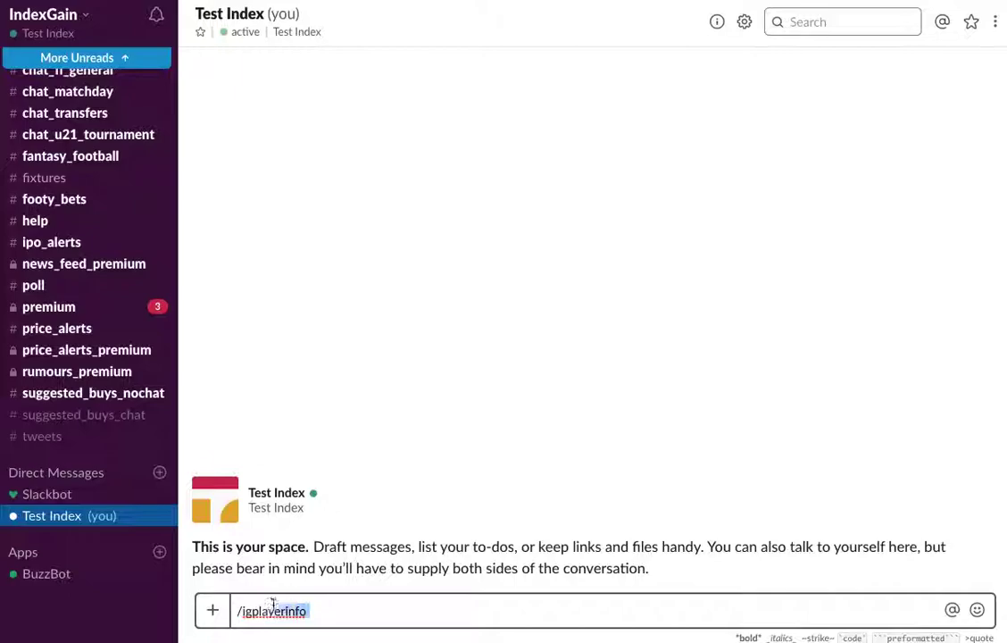
pyautogui.write('/igp')
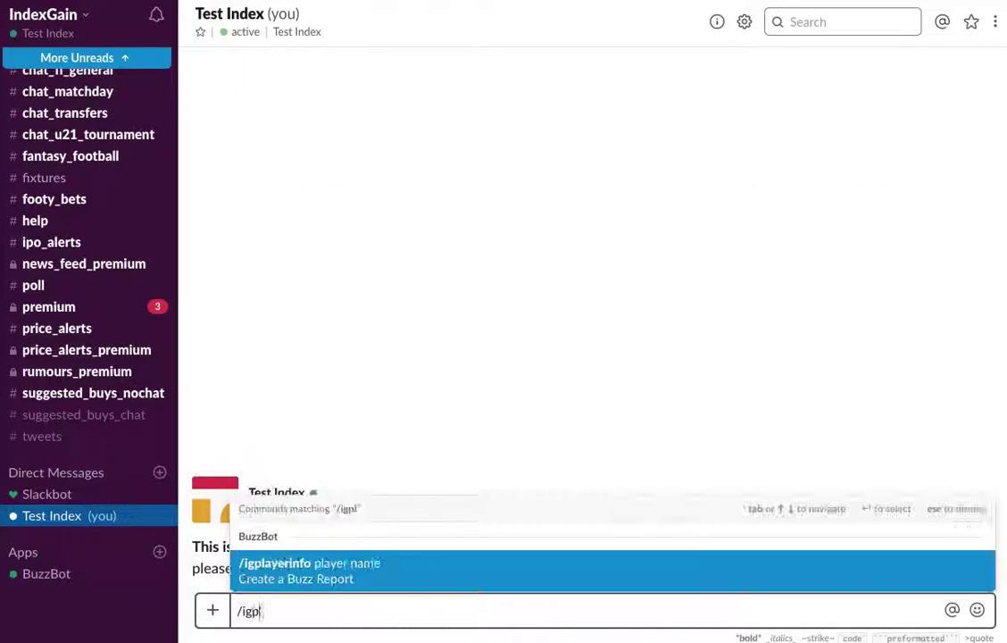
pyautogui.click(276, 562)
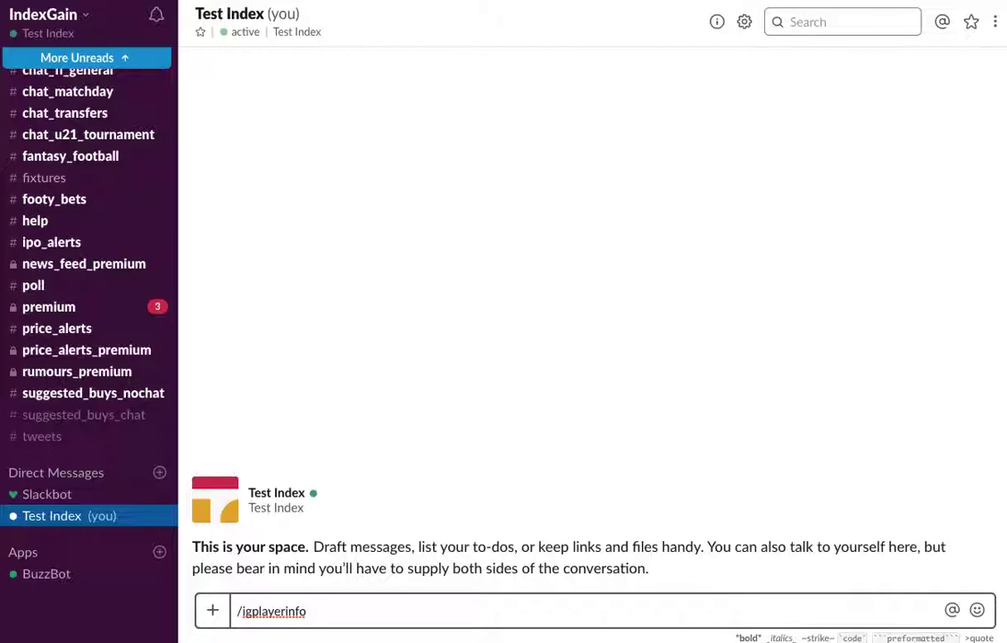
pyautogui.write('sand')
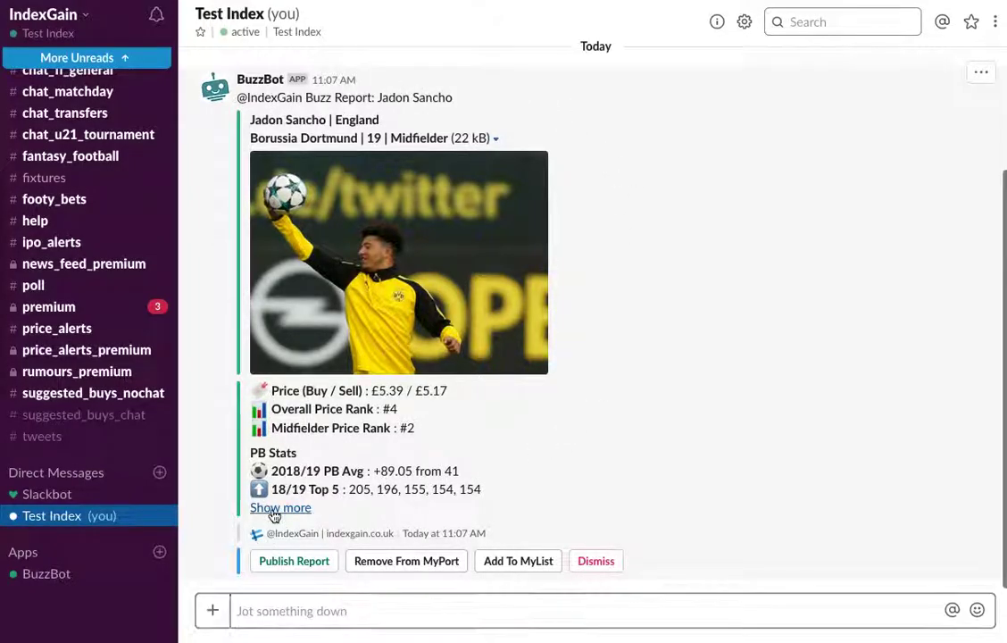
# Step: Expand the Sancho report and read its dividend, holding-return and Media Buzz sections
pyautogui.click(280, 507)
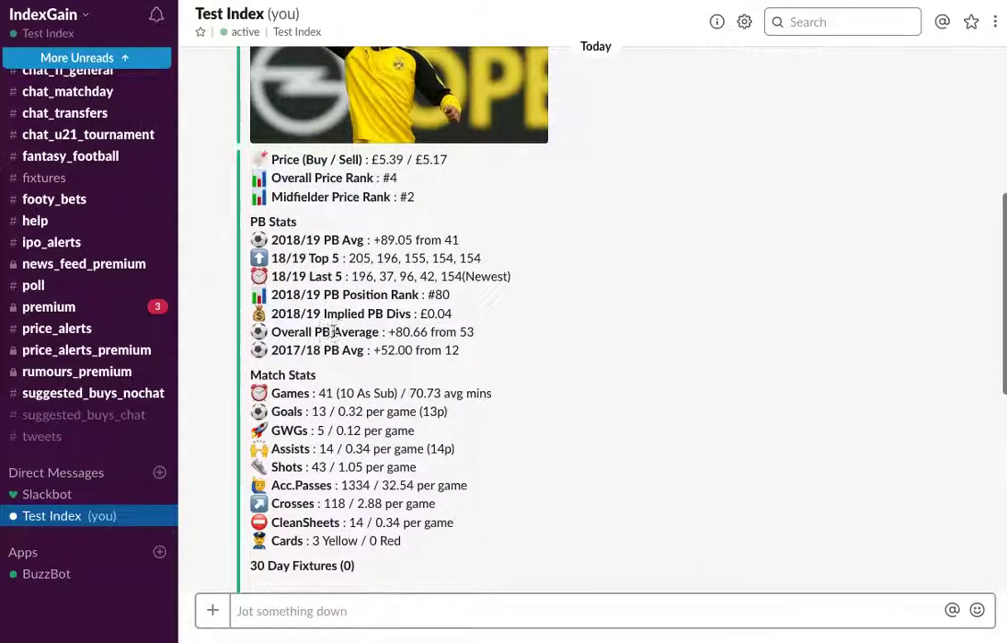
pyautogui.scroll(-3)
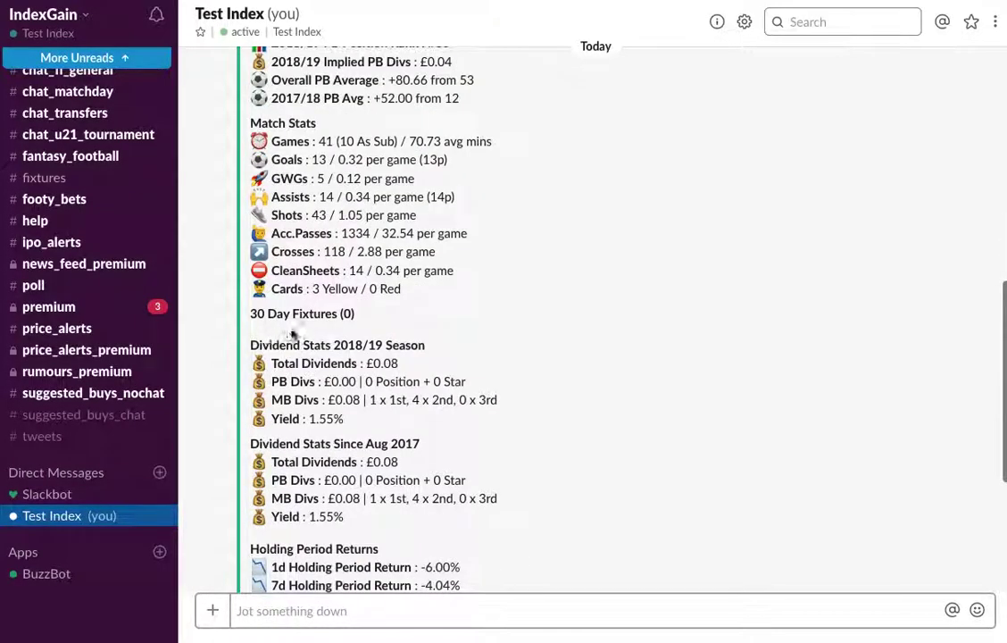
pyautogui.scroll(-3)
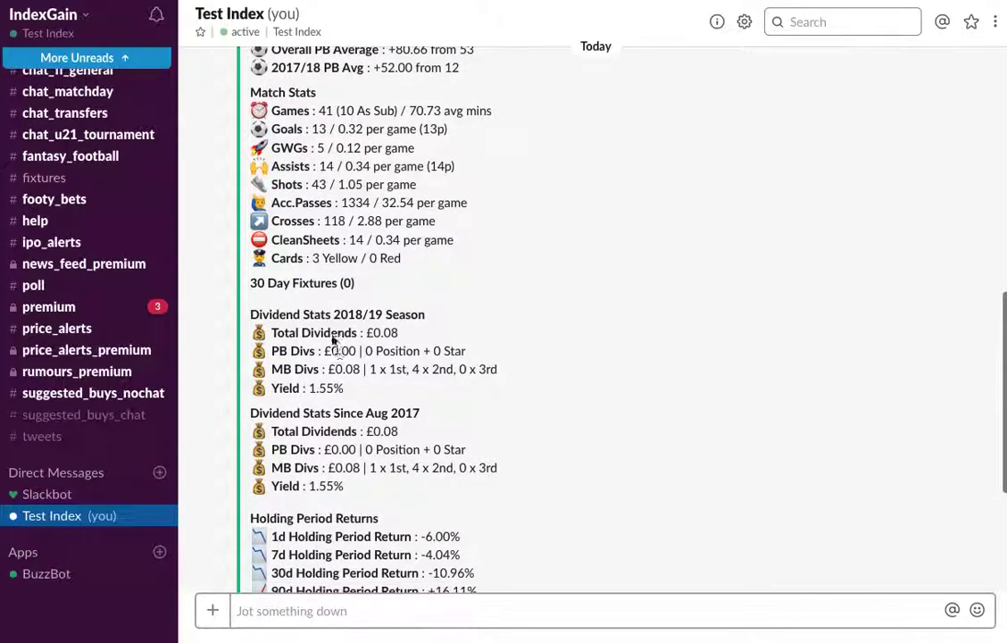
pyautogui.scroll(-3)
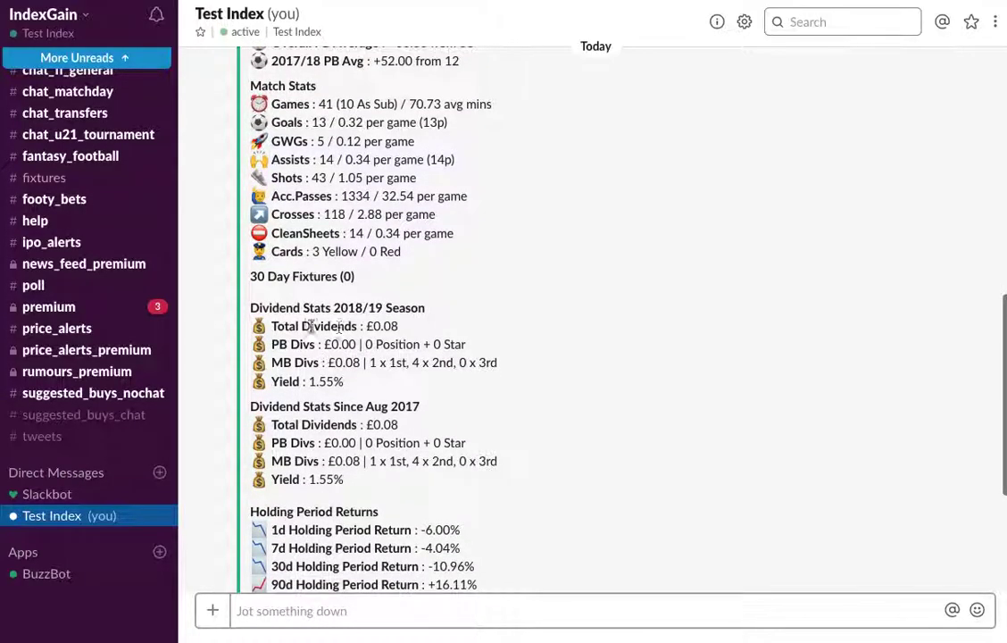
pyautogui.scroll(-3)
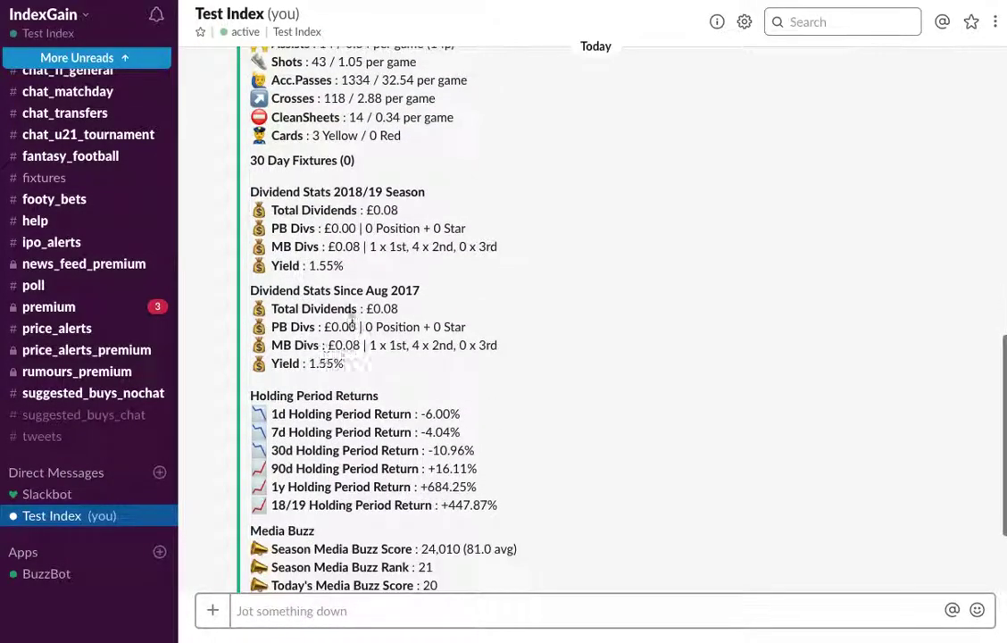
pyautogui.scroll(-3)
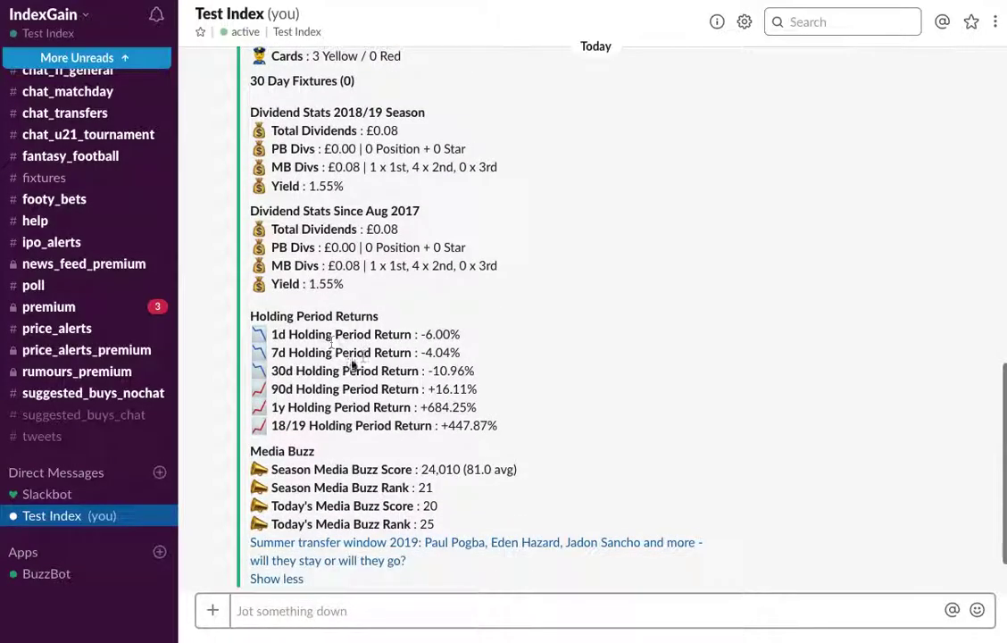
pyautogui.scroll(-3)
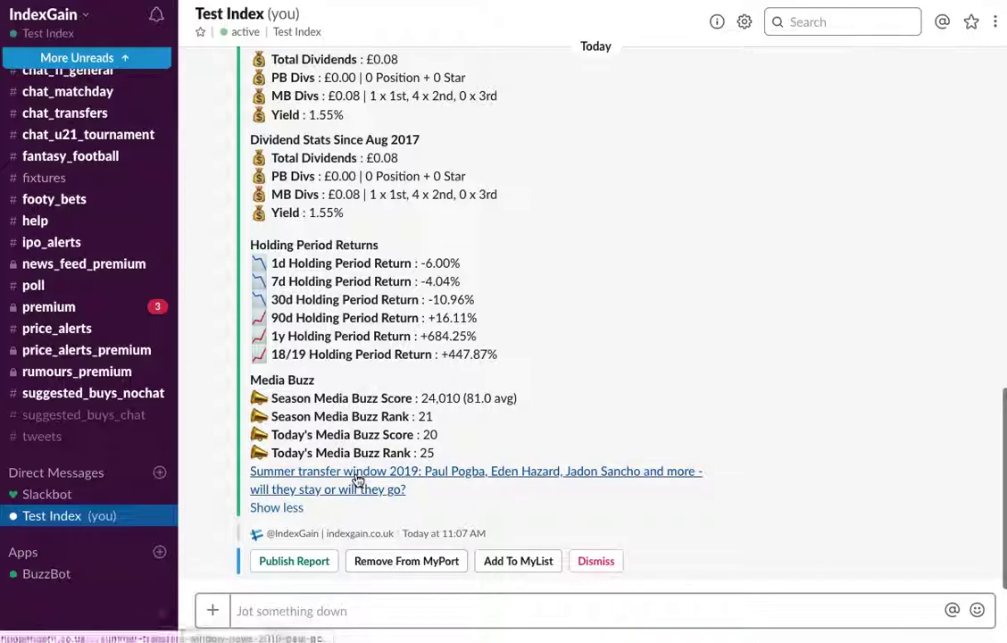
pyautogui.moveTo(355, 489)
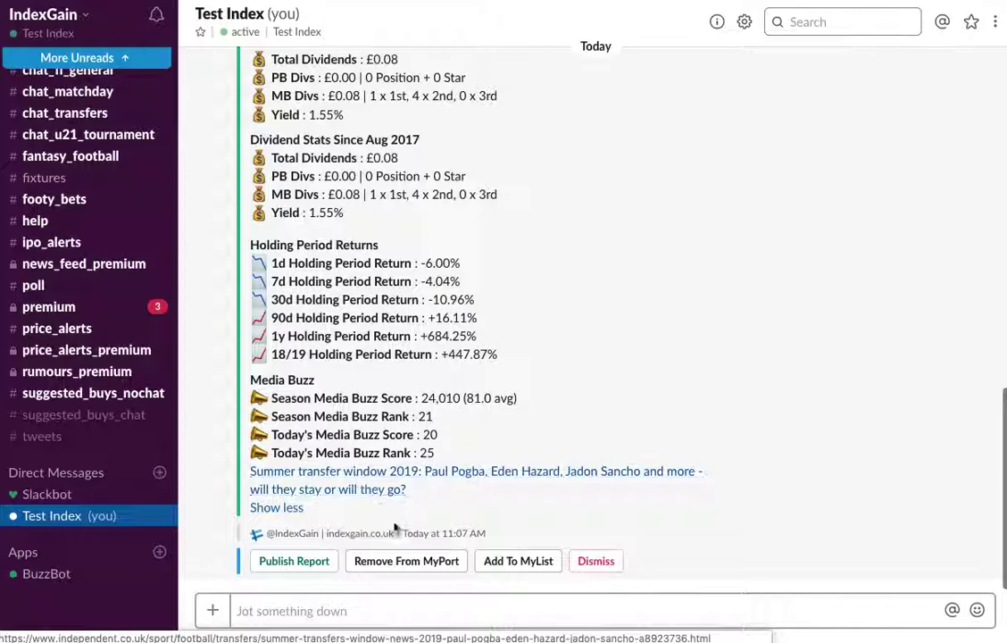
pyautogui.moveTo(364, 571)
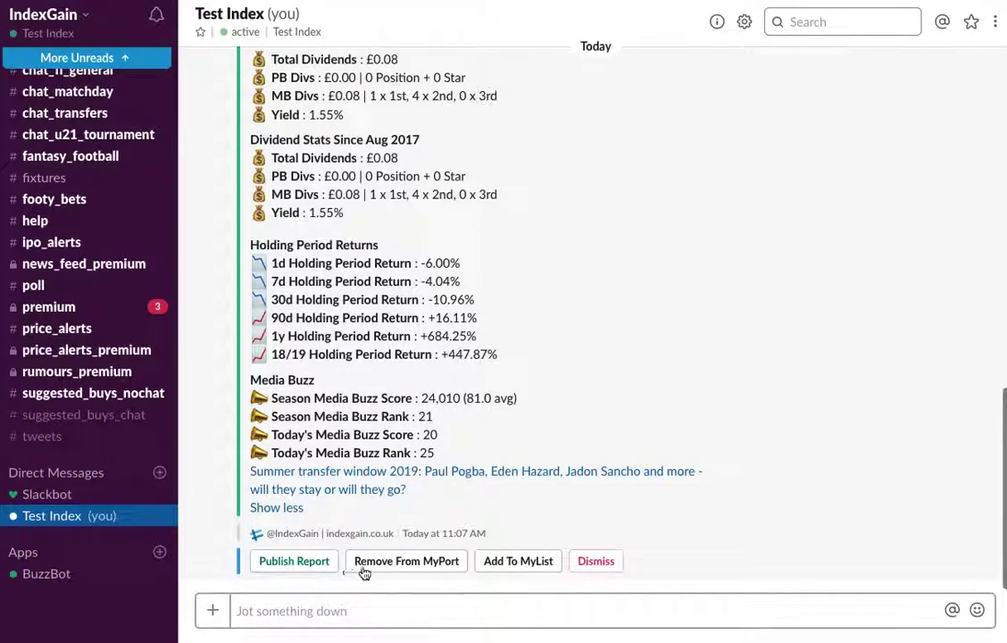
pyautogui.moveTo(396, 564)
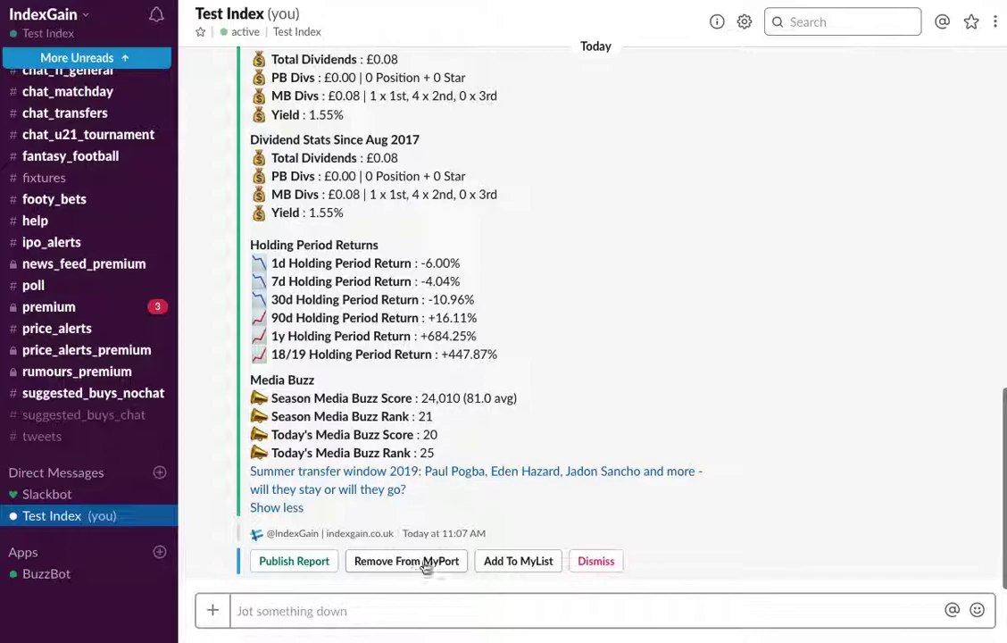
pyautogui.moveTo(386, 568)
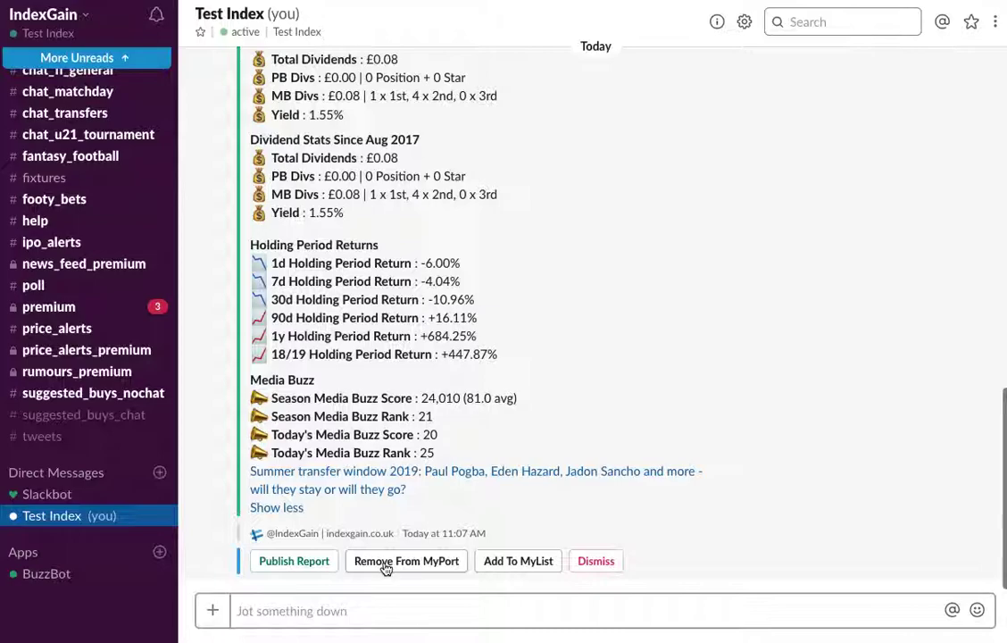
pyautogui.moveTo(518, 571)
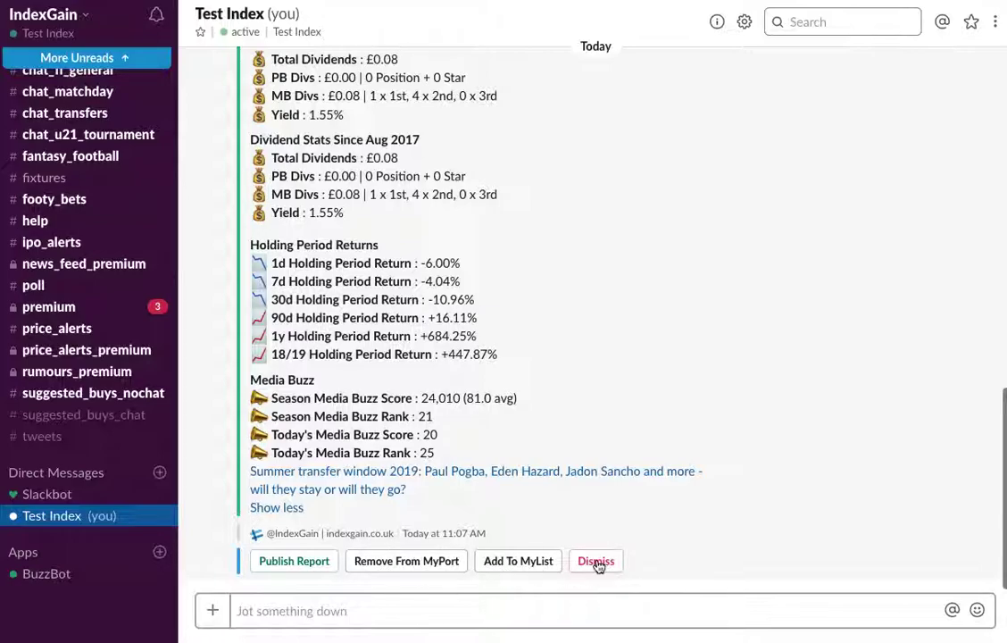
# Step: Dismiss the Jadon Sancho report, leaving the self-DM empty
pyautogui.click(597, 561)
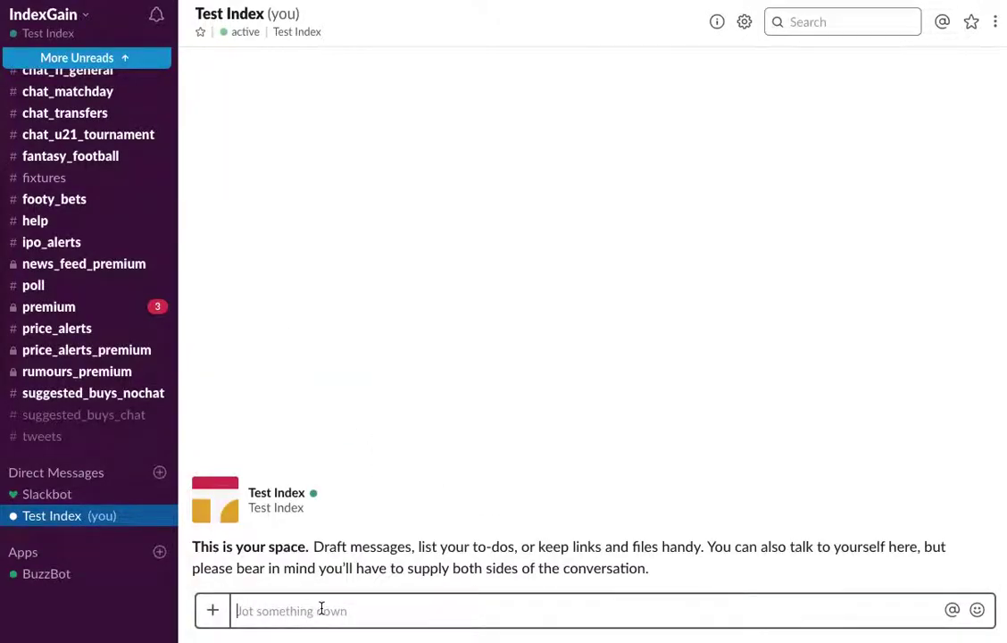
# Step: Run /igovers 200 to list players with a PB Score of at least 200
pyautogui.write('/')
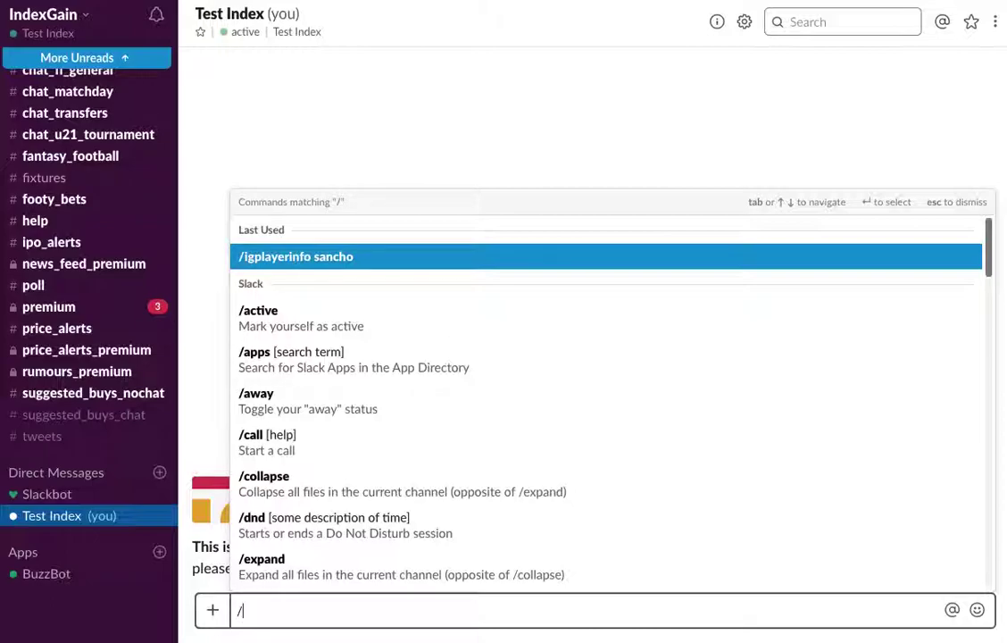
pyautogui.write('igovers')
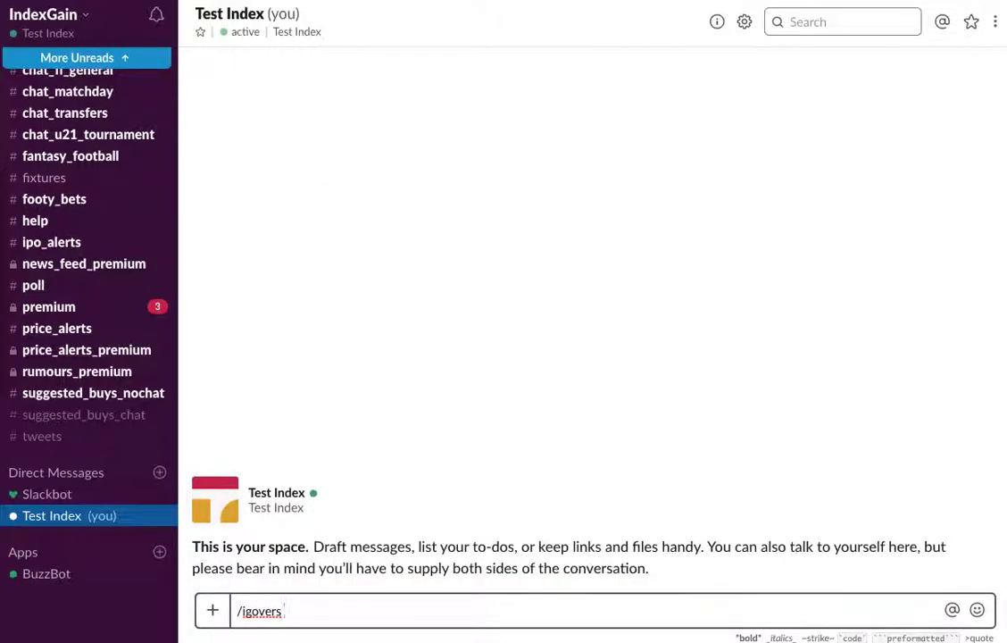
pyautogui.write('200')
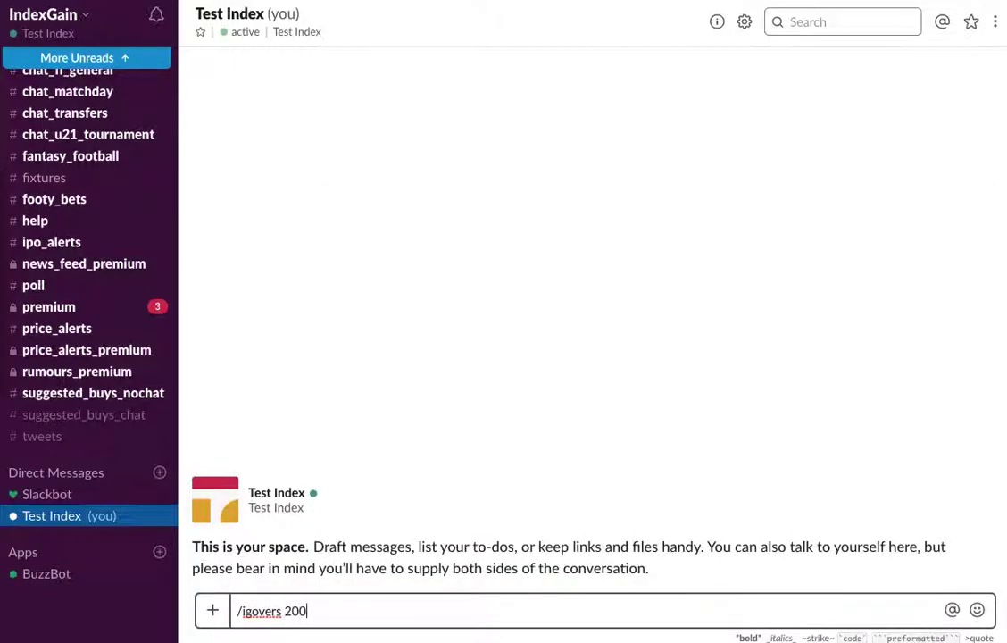
pyautogui.press('Enter')
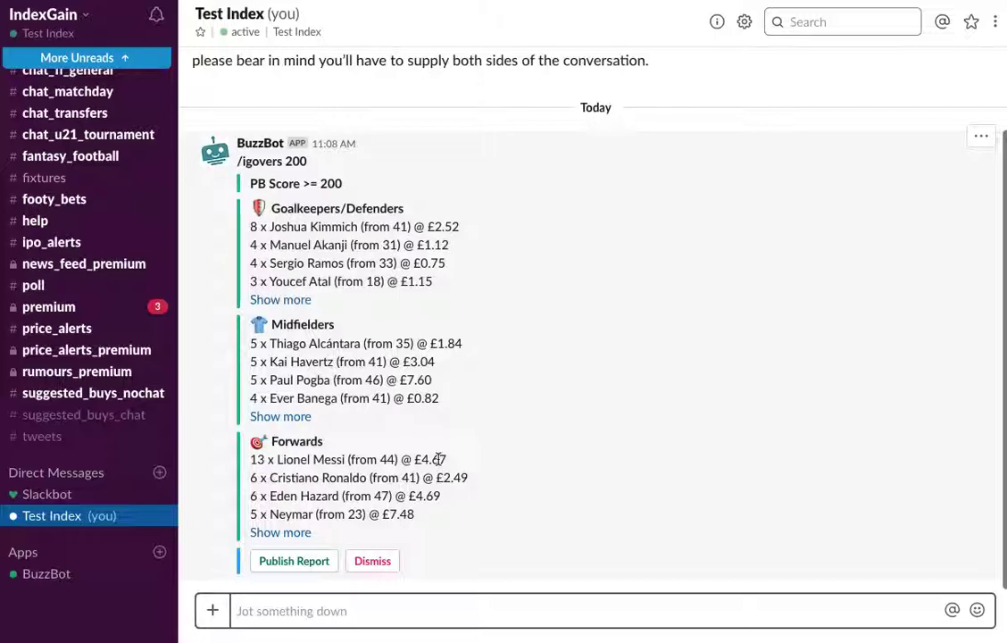
pyautogui.moveTo(339, 334)
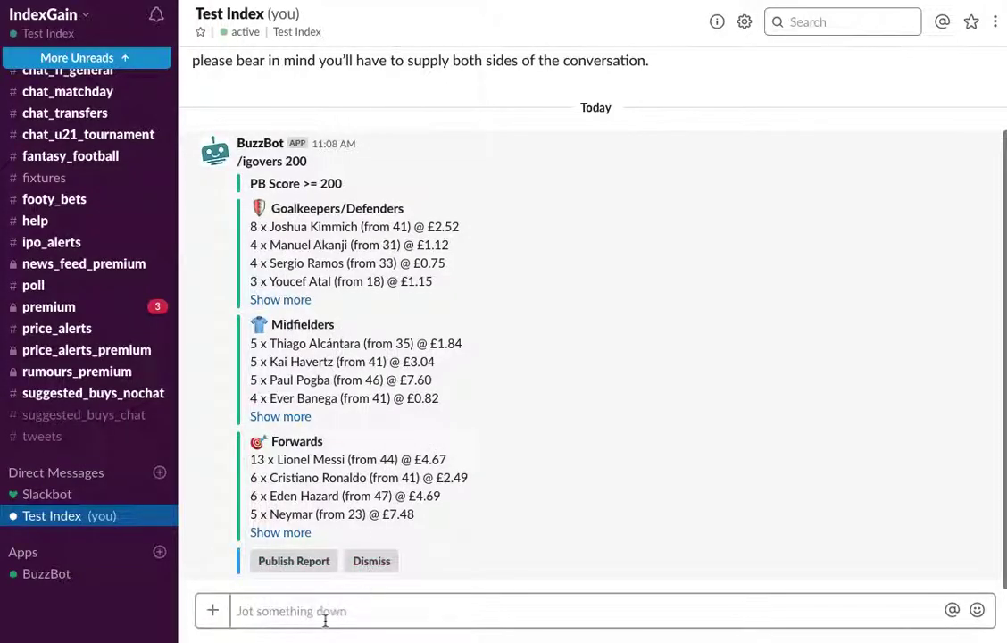
# Step: Run /igovers 200 £1 to list PB Score 200+ players priced at most £1.00
pyautogui.write('/igovers')
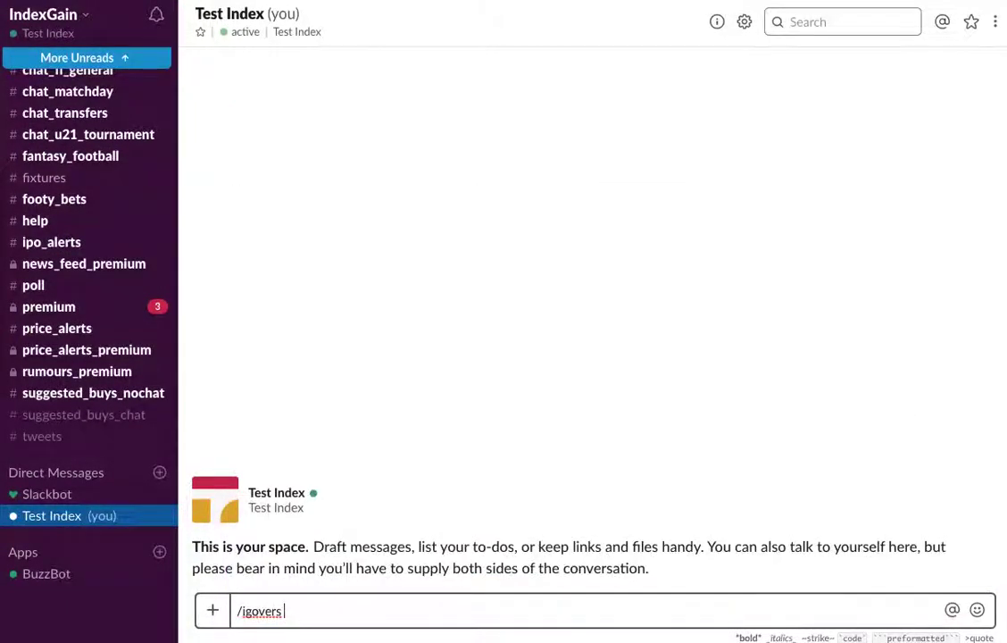
pyautogui.write('200 £2')
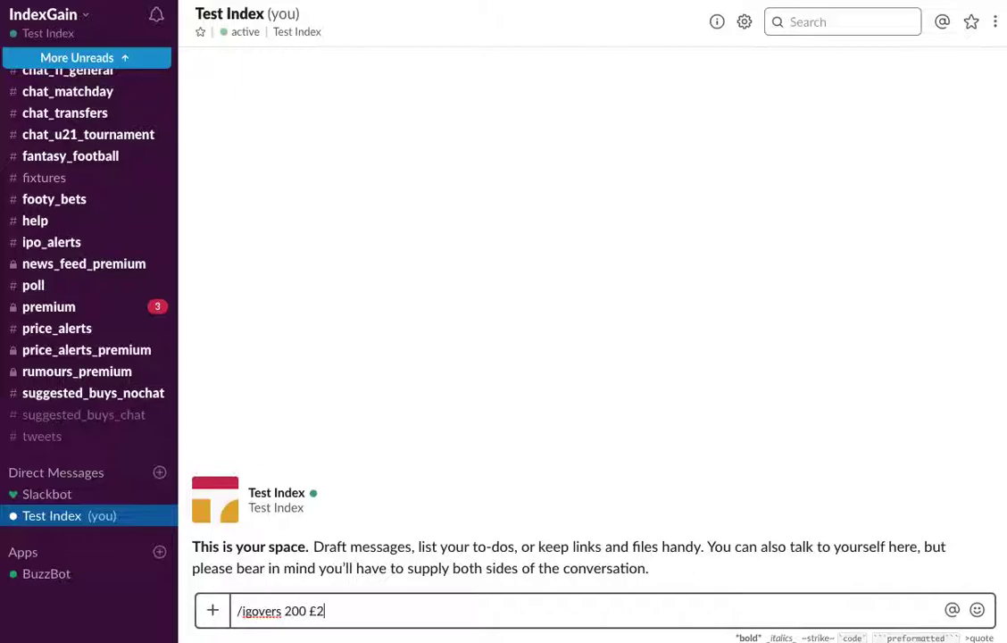
pyautogui.write('1')
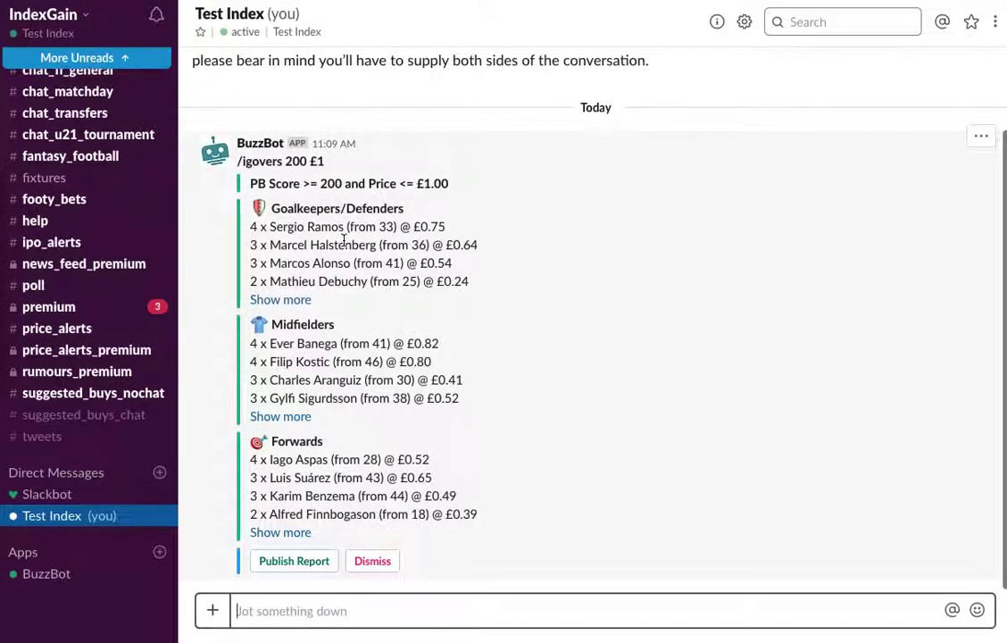
pyautogui.moveTo(435, 187)
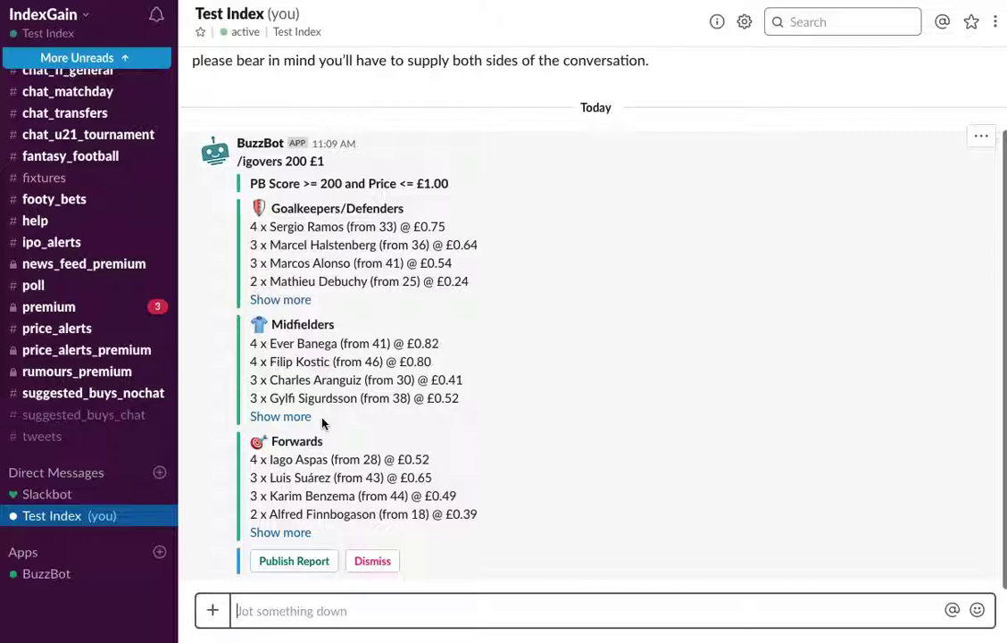
pyautogui.moveTo(314, 471)
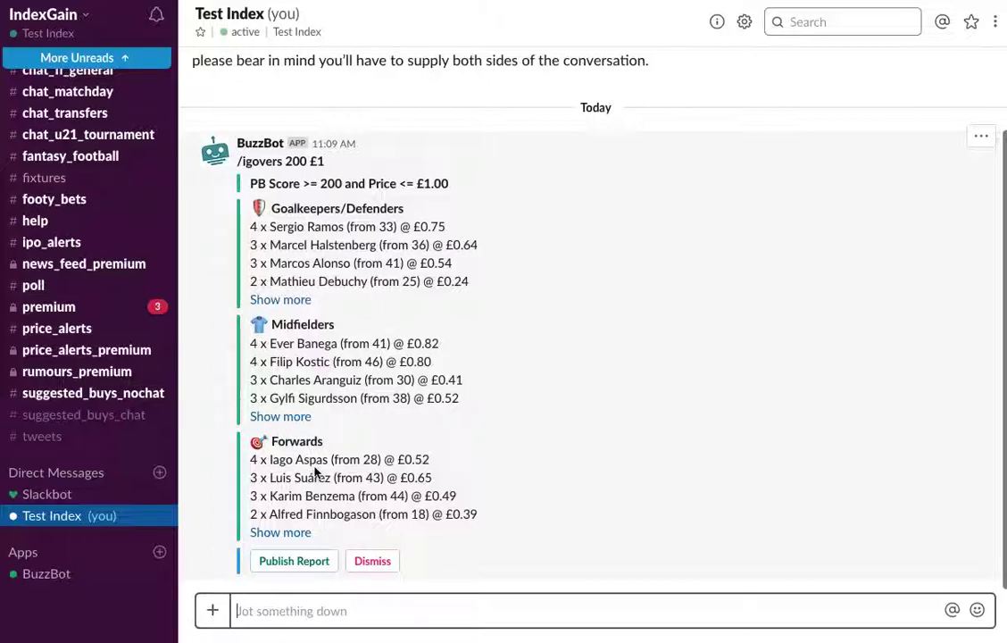
pyautogui.moveTo(290, 348)
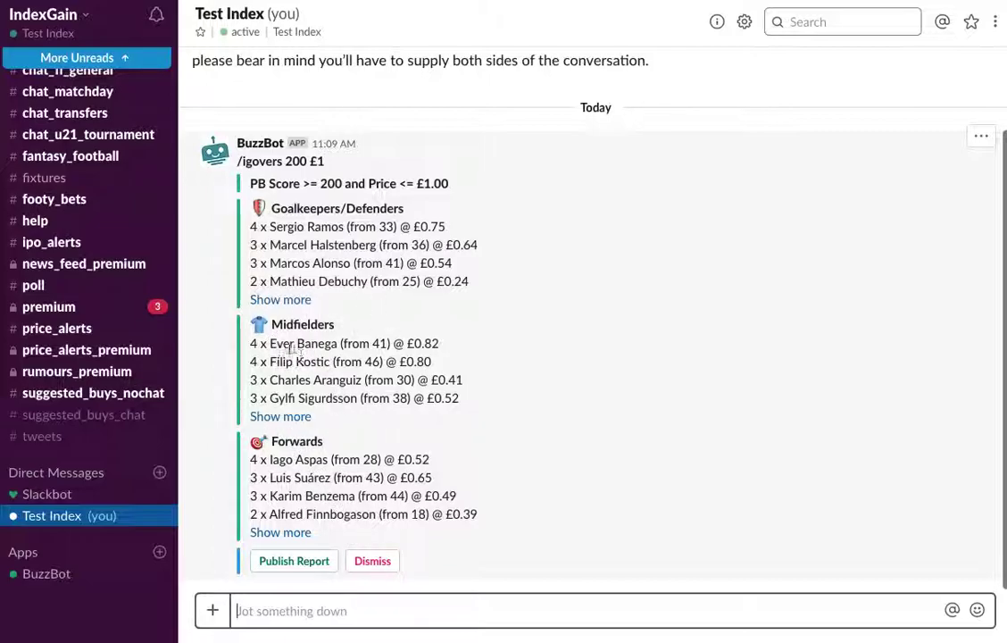
pyautogui.moveTo(311, 362)
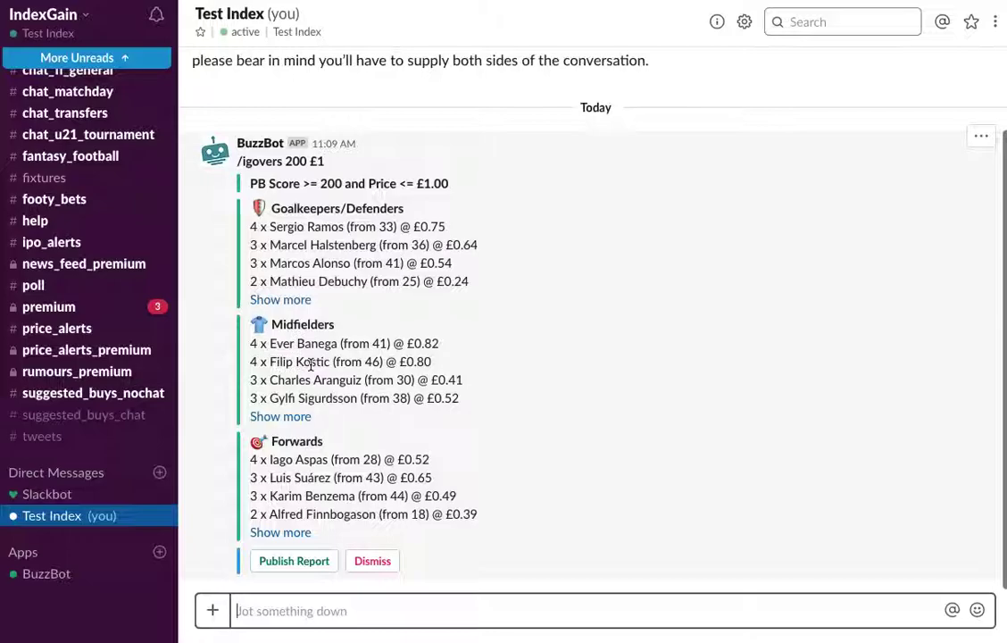
# Step: Add Filip Kostic to the watchlist from his BuzzBot report
pyautogui.write('/')
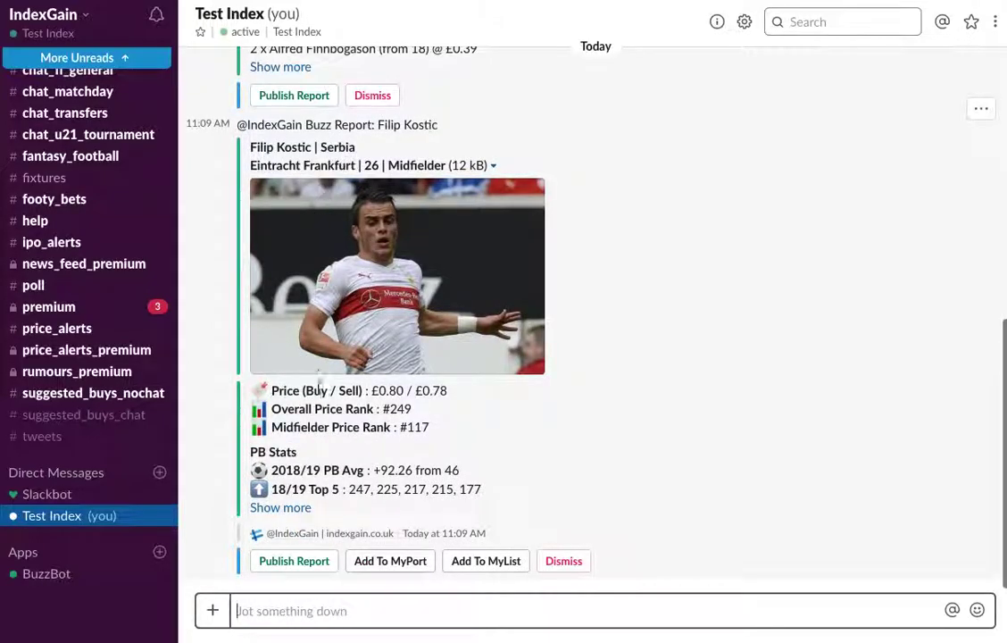
pyautogui.moveTo(486, 560)
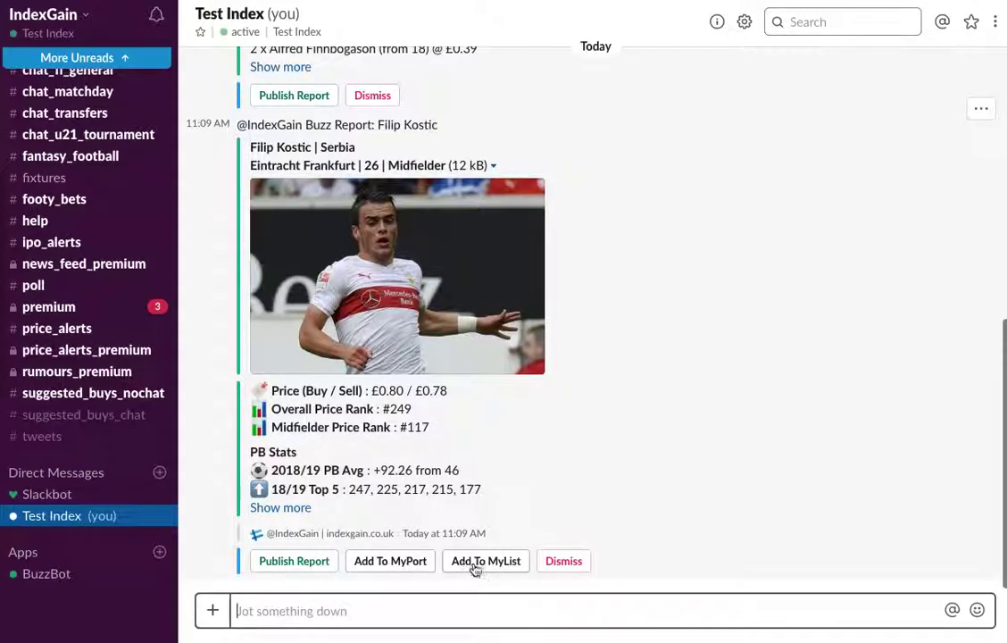
pyautogui.click(484, 560)
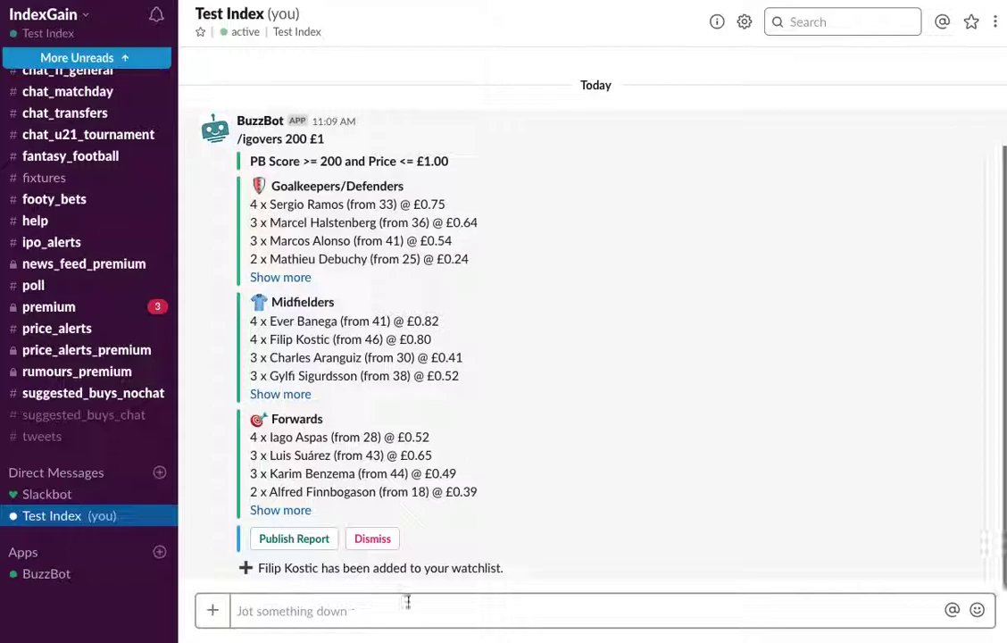
# Step: Run /igmoves mylist 3h showing moves for Lautaro Martinez, Achraf Hakimi and Harry Maguire
pyautogui.write('/')
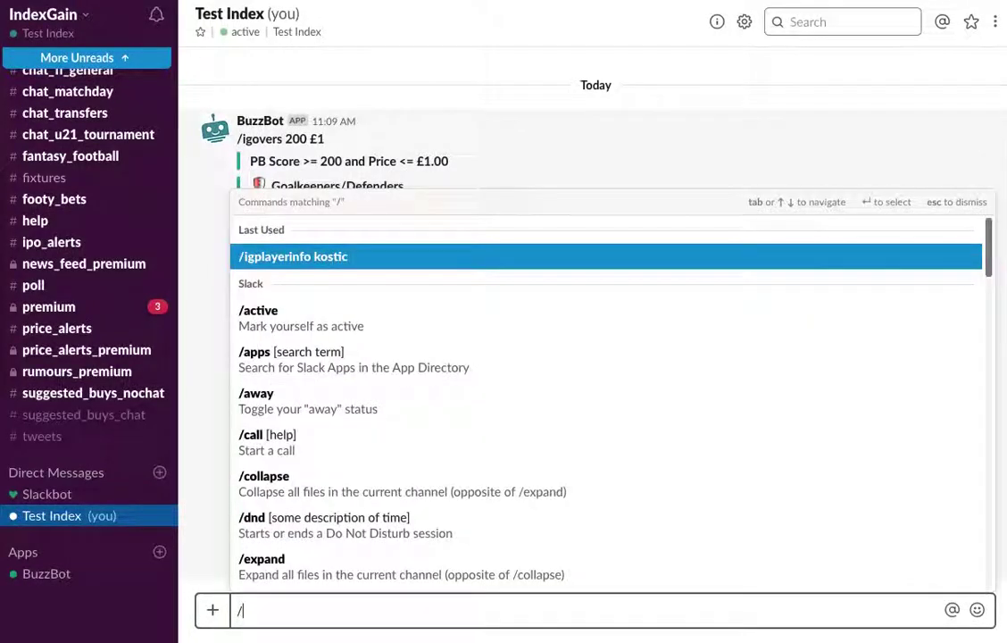
pyautogui.write('igm')
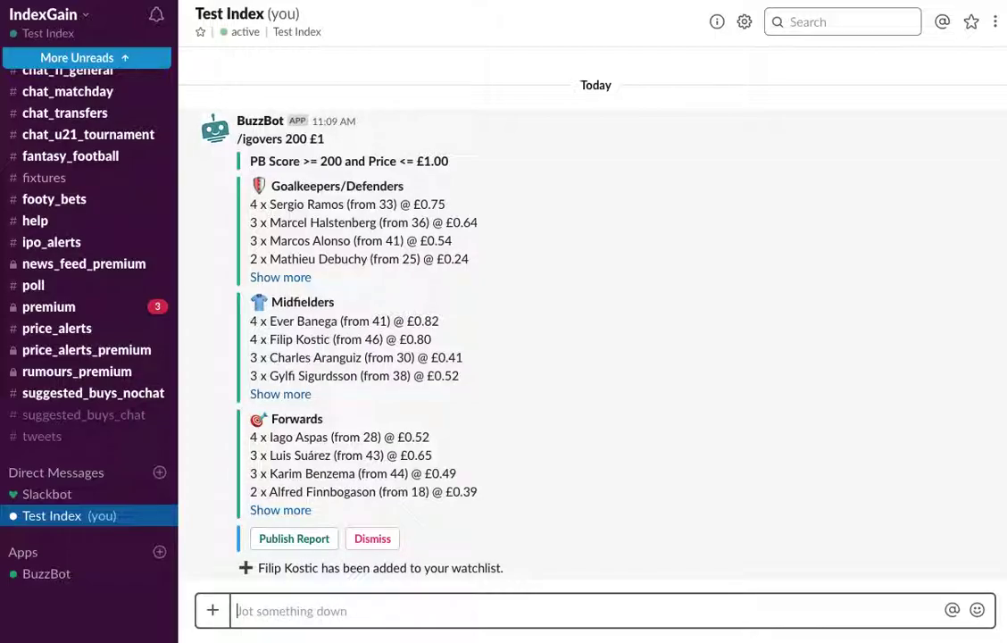
pyautogui.scroll(-3)
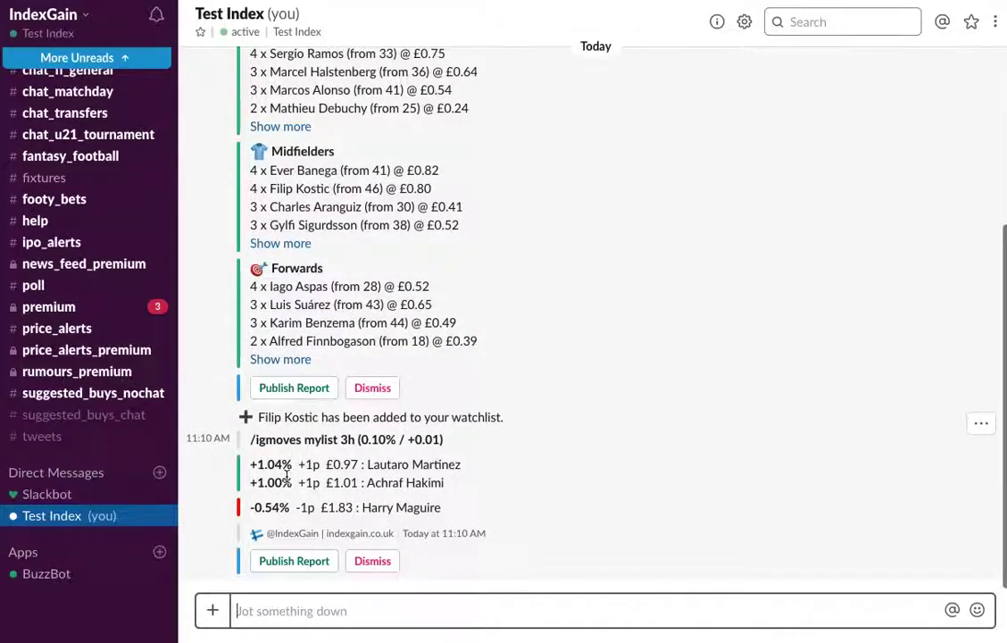
pyautogui.moveTo(331, 444)
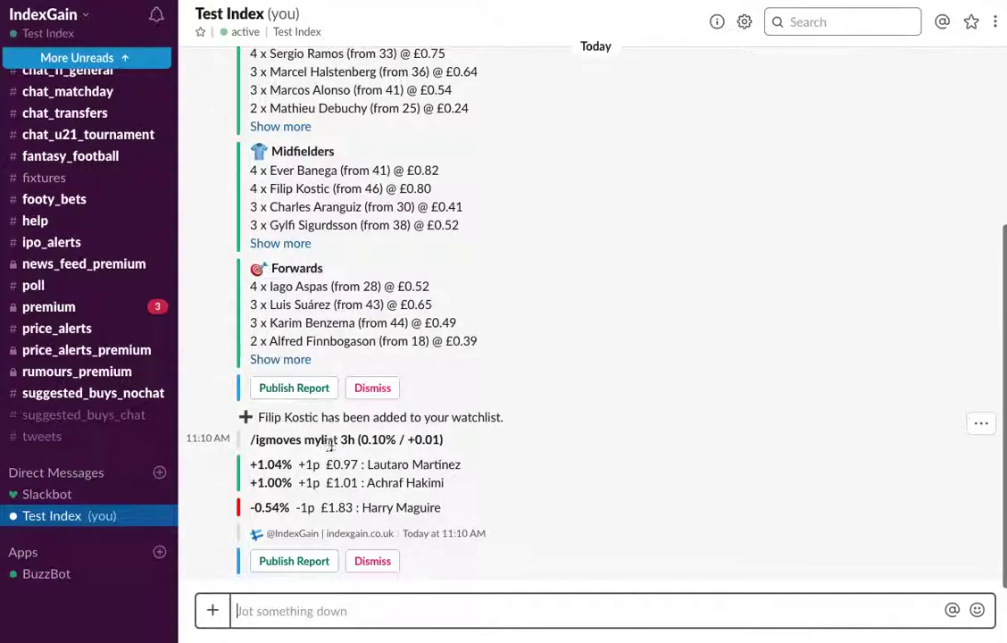
pyautogui.moveTo(416, 514)
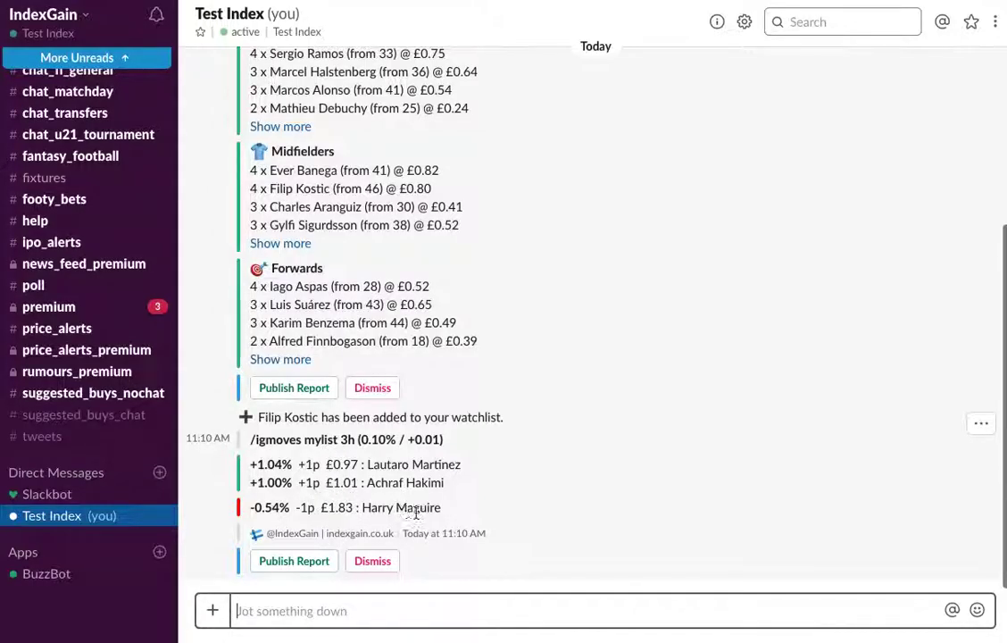
pyautogui.moveTo(369, 507)
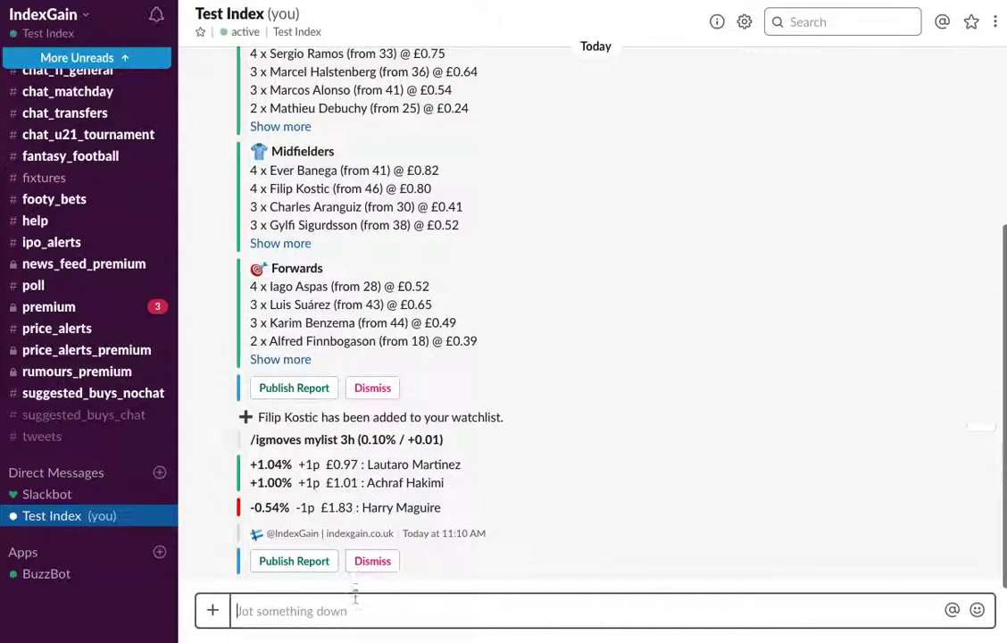
# Step: Run /igmoves 1-200 7d and expand the full risers and fallers lists
pyautogui.write('/igmoves')
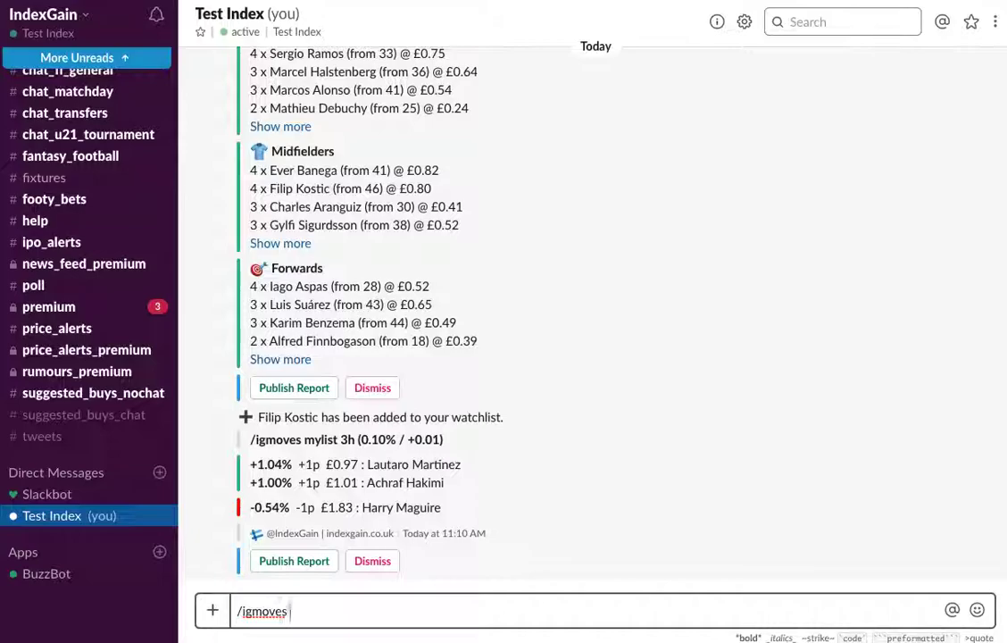
pyautogui.write('1-200')
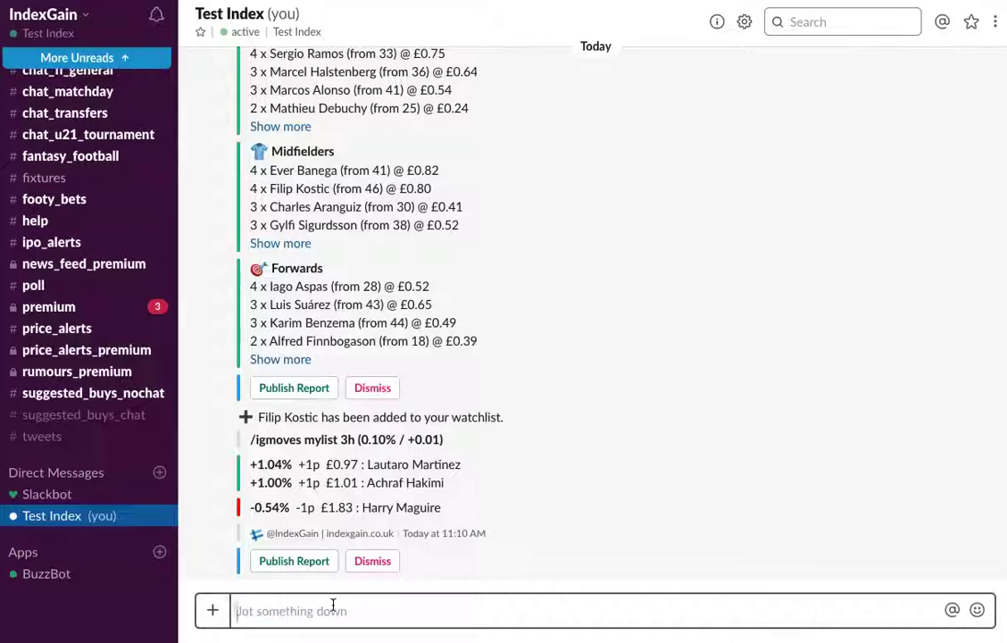
pyautogui.scroll(-3)
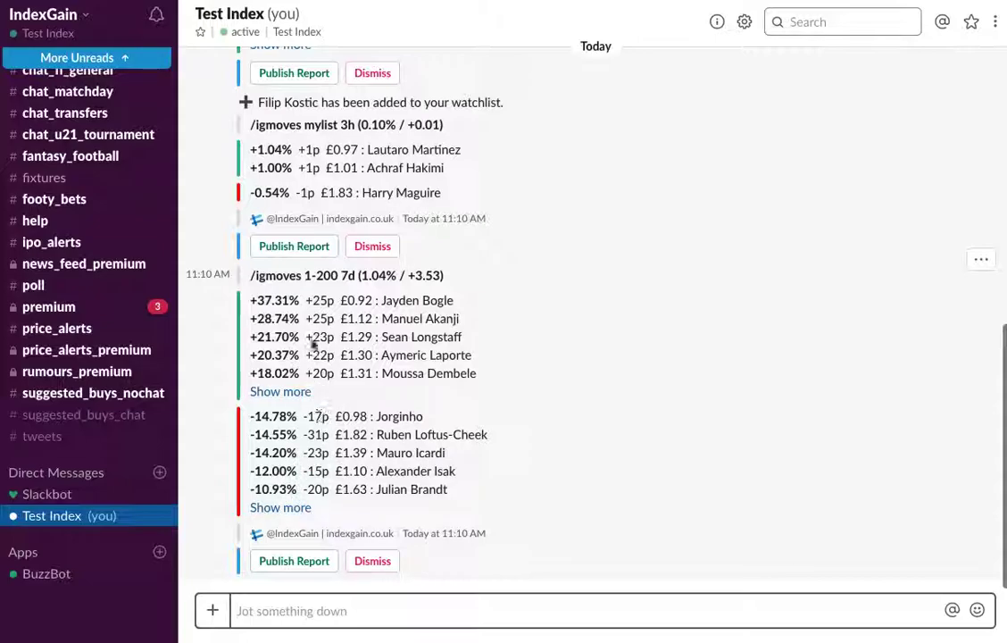
pyautogui.moveTo(350, 287)
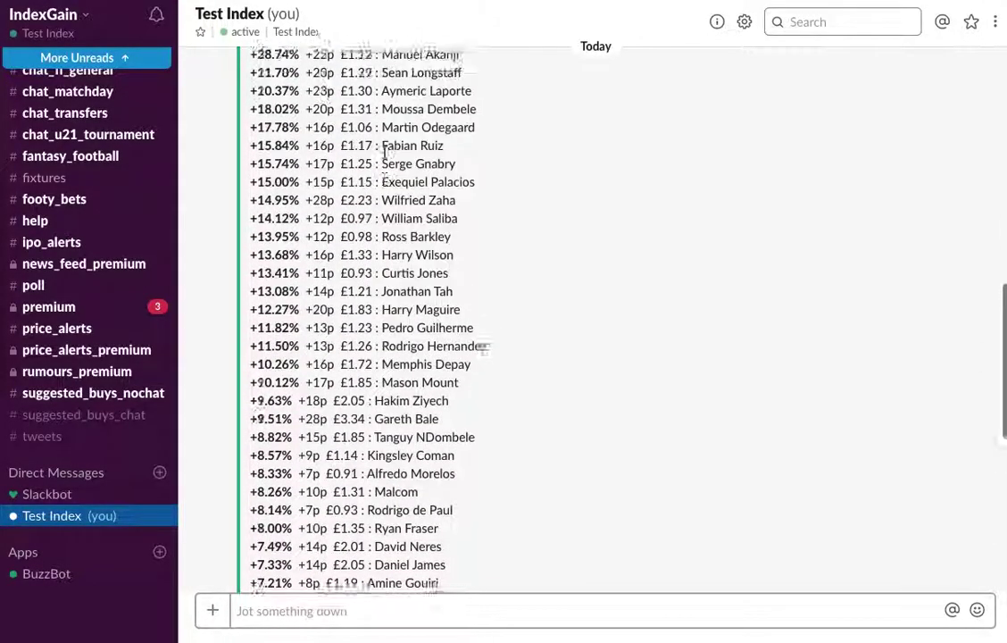
pyautogui.scroll(-3)
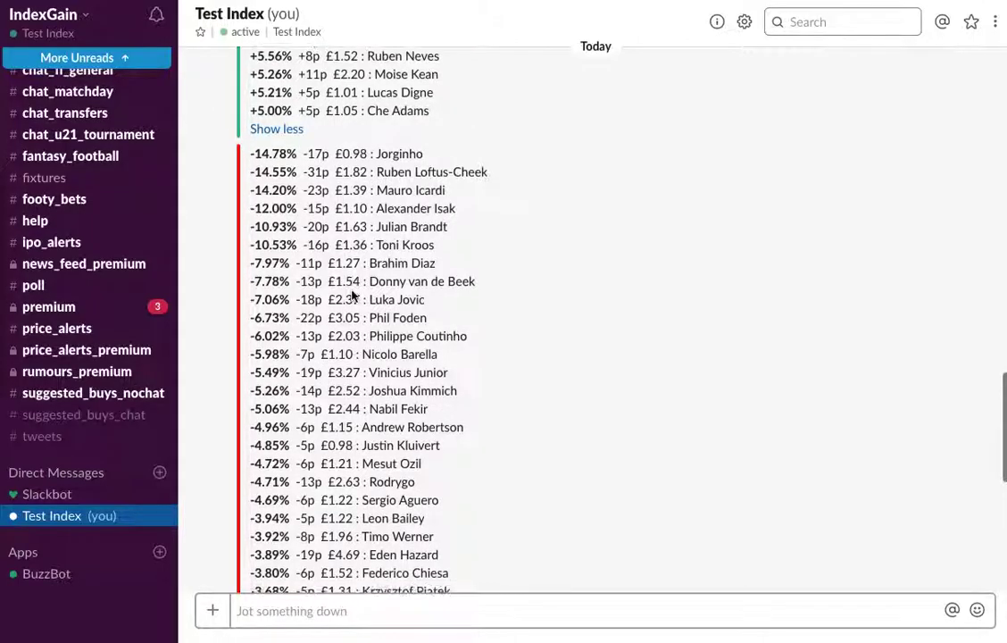
pyautogui.scroll(-3)
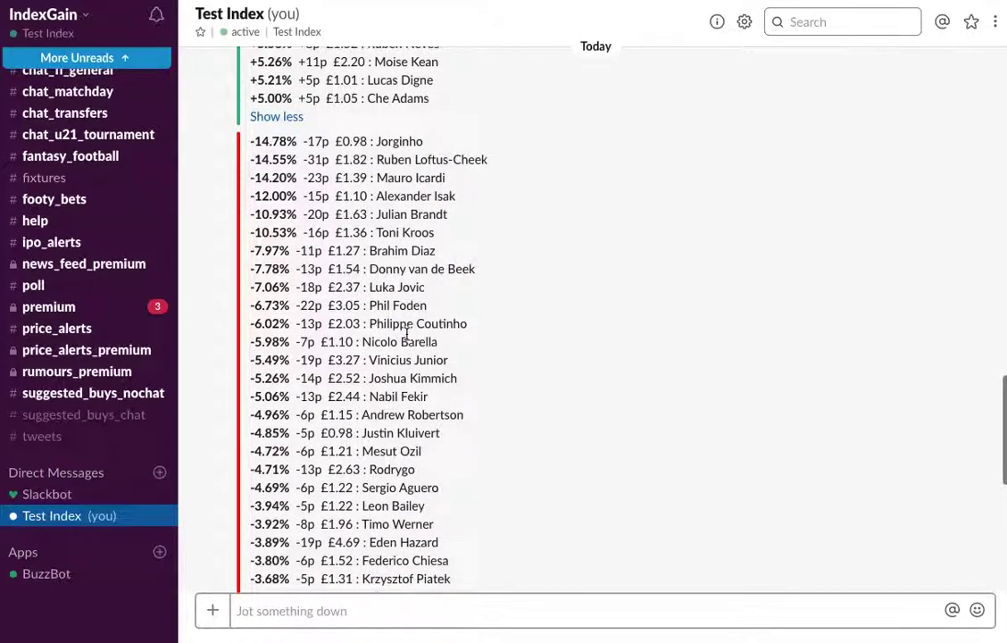
pyautogui.moveTo(421, 428)
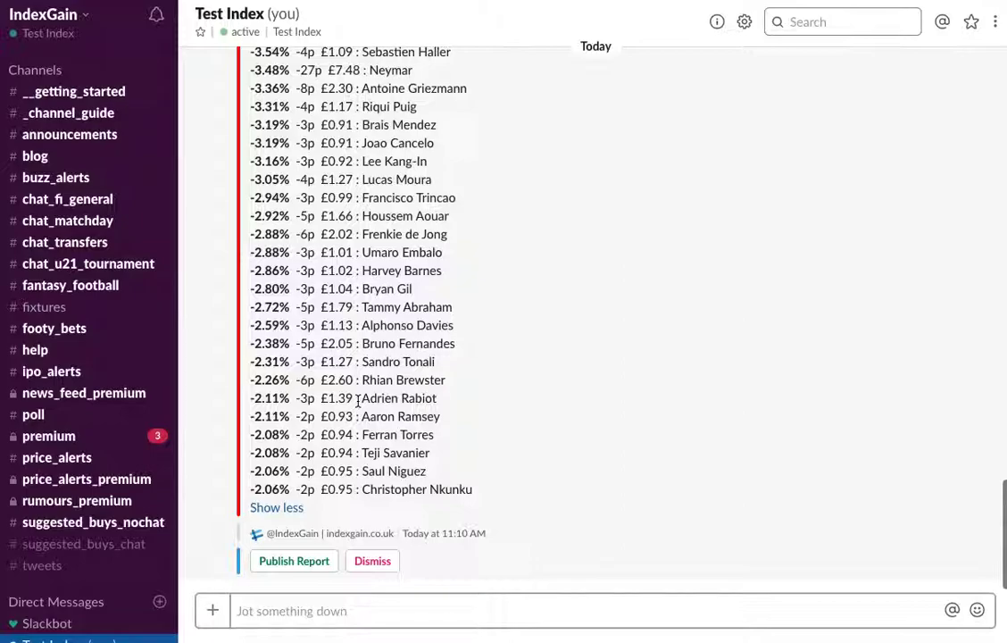
pyautogui.moveTo(461, 410)
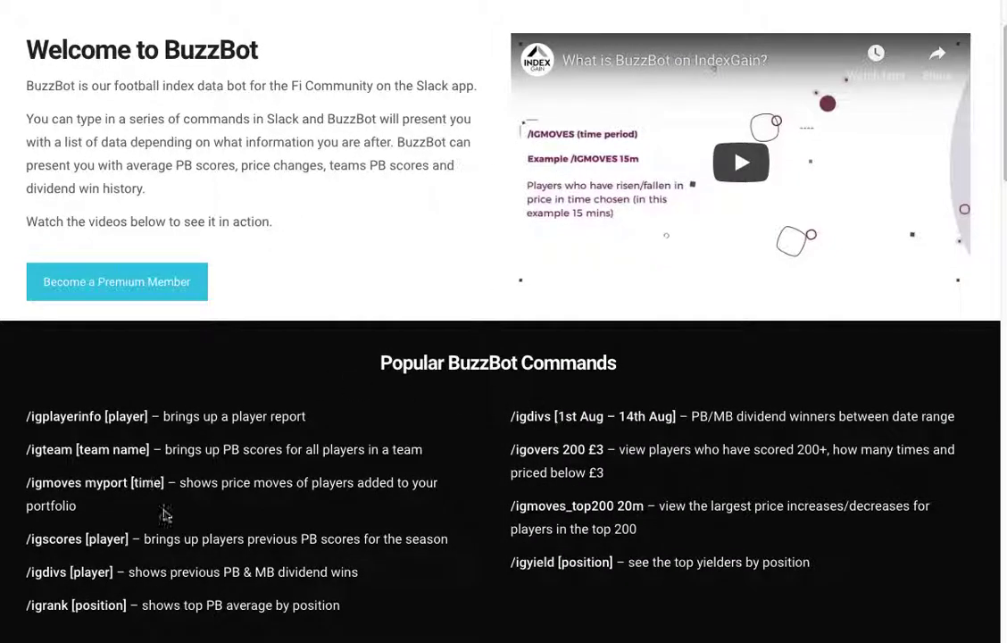
pyautogui.moveTo(512, 416)
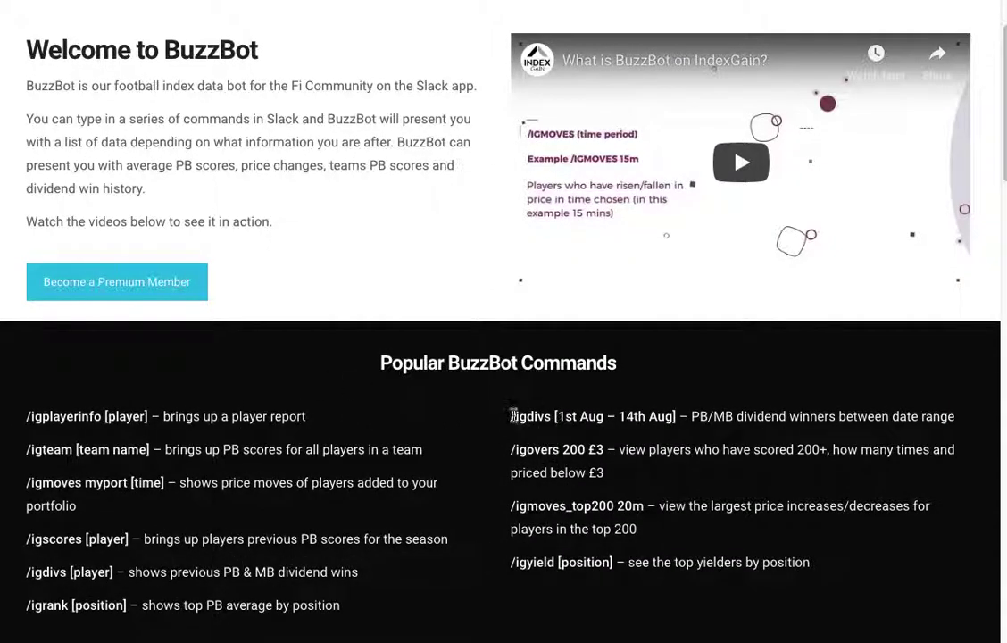
# Step: Select the /igdivs command text and browse the per-command tutorial video grid
pyautogui.doubleClick(528, 416)
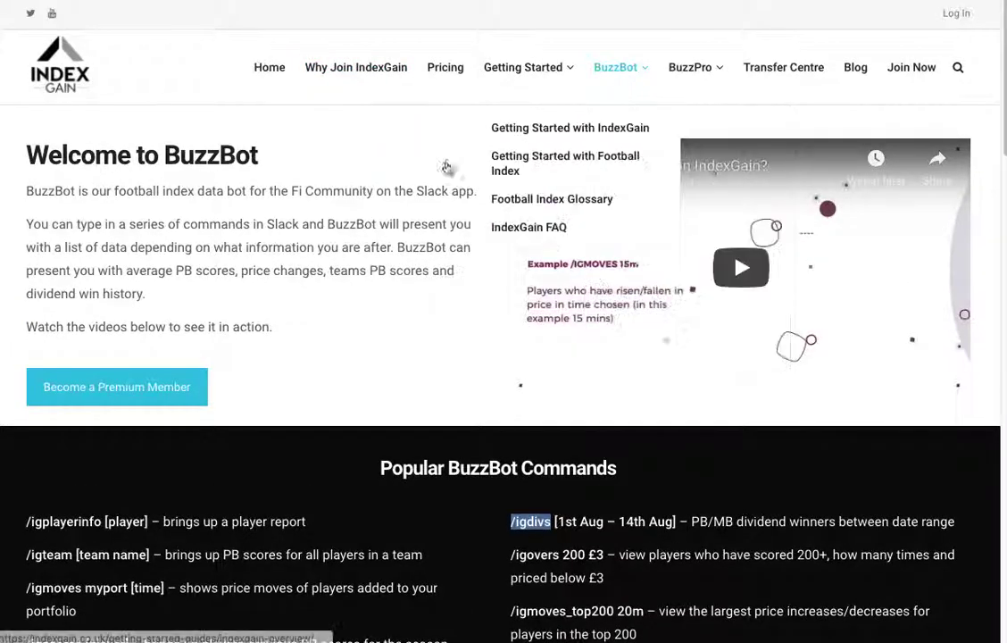
pyautogui.scroll(-3)
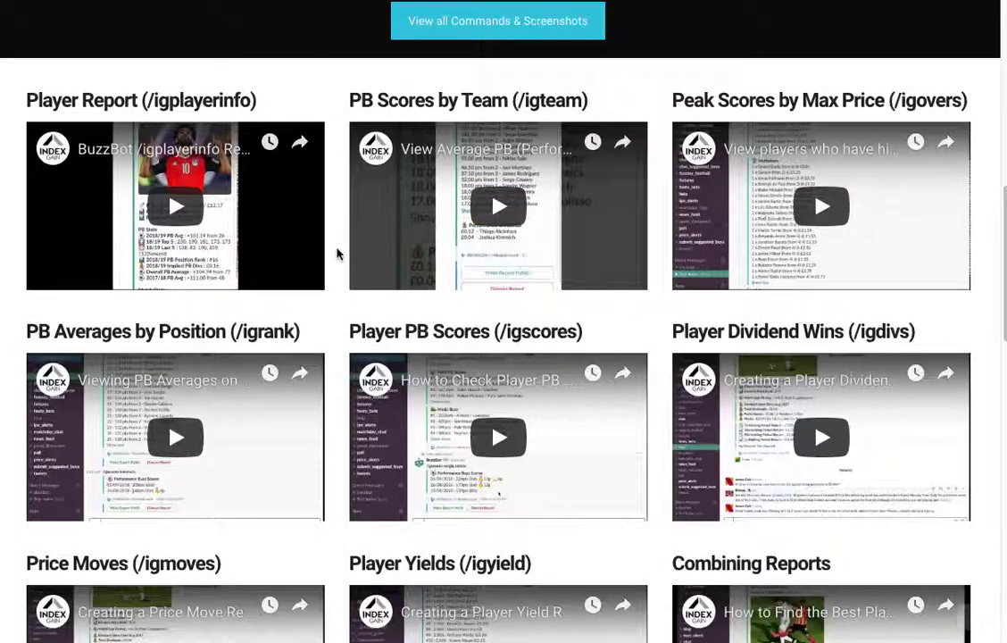
pyautogui.scroll(-3)
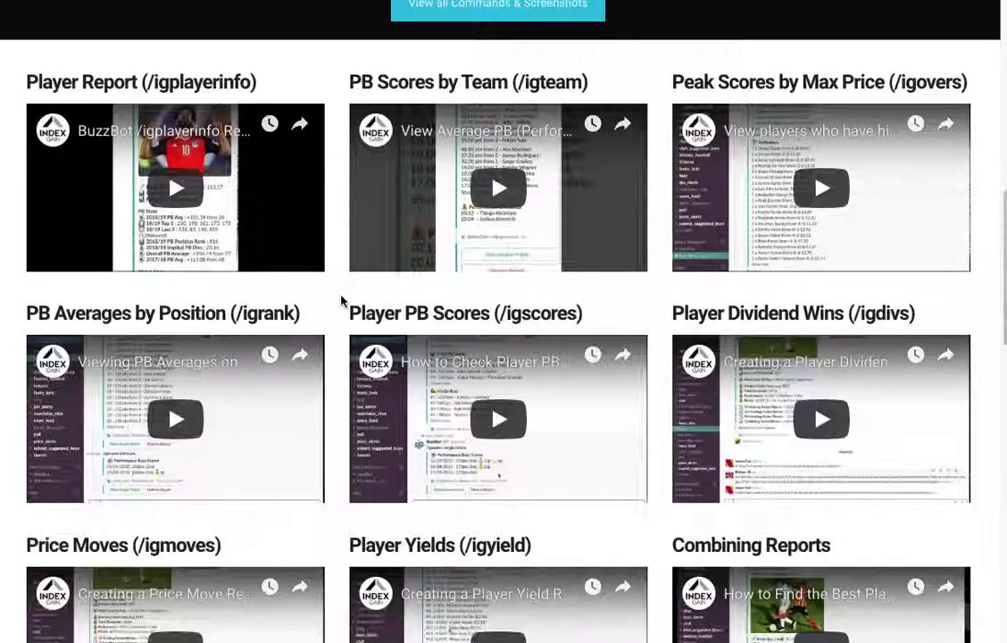
pyautogui.scroll(-3)
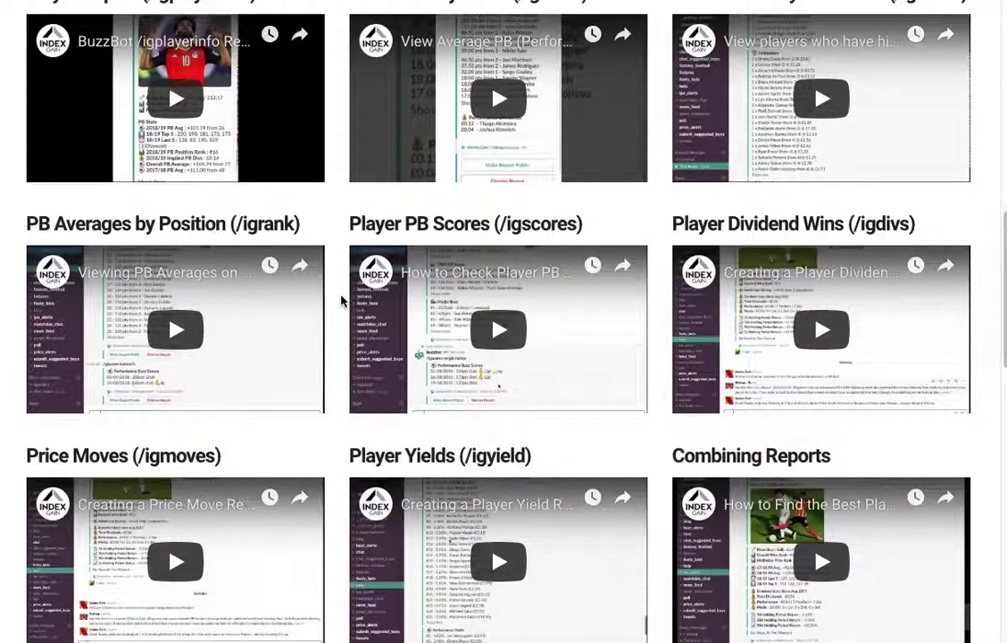
pyautogui.scroll(-3)
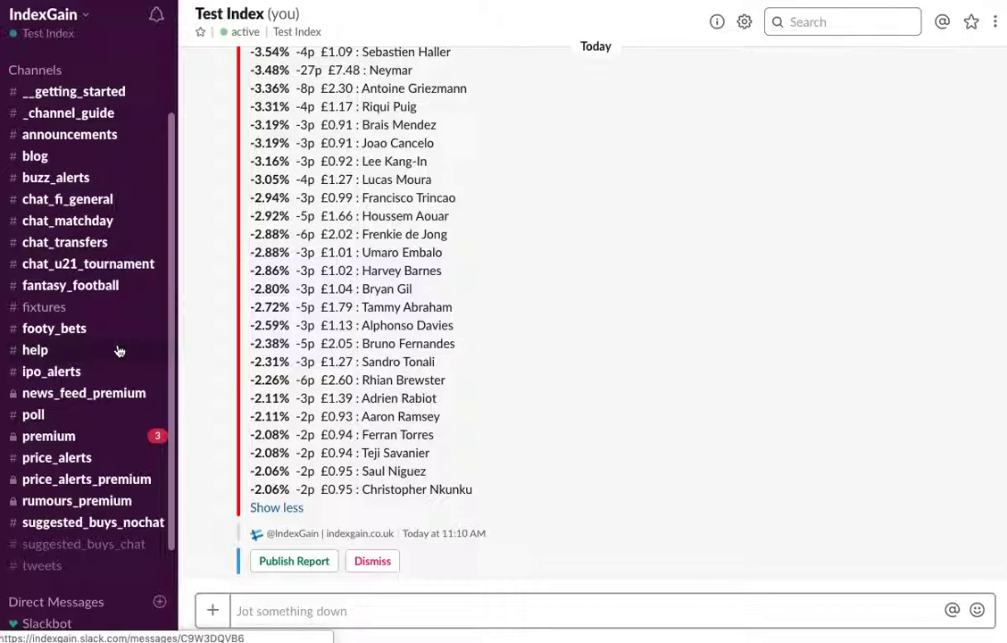
pyautogui.moveTo(96, 357)
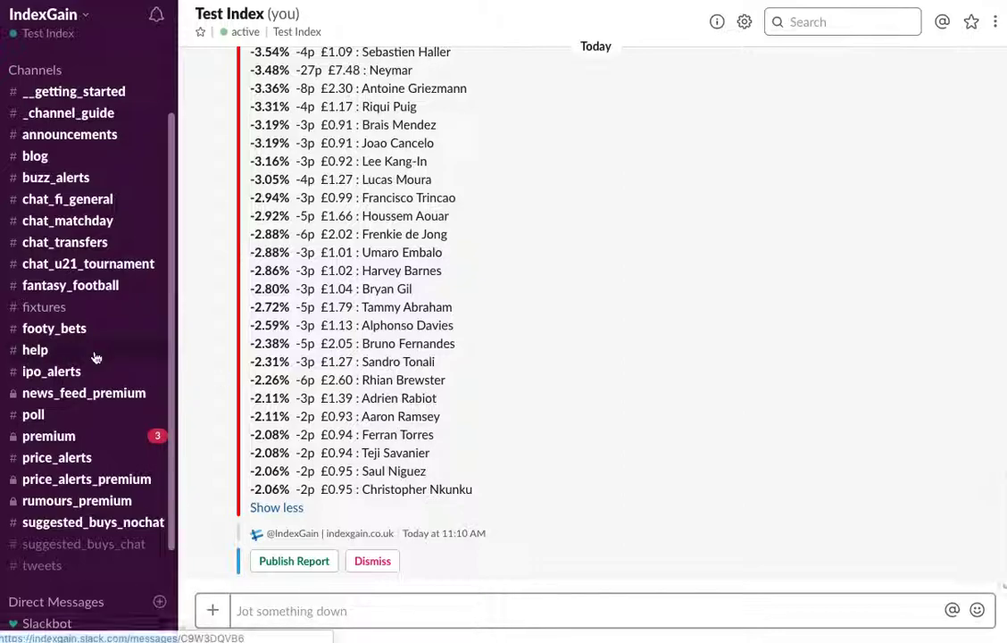